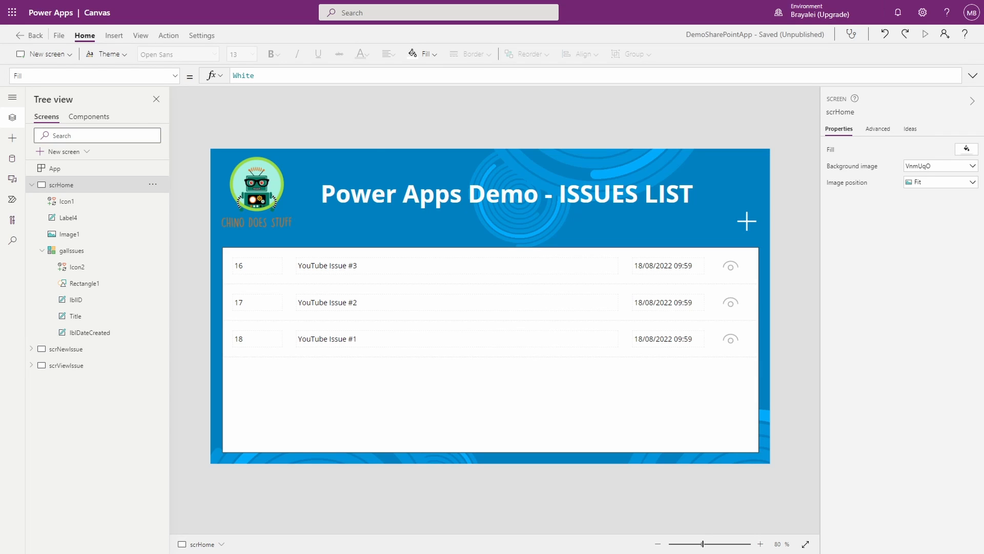
Step: Preview the app, open YouTube Issue #3's View Issue details, then return to editing
click(925, 35)
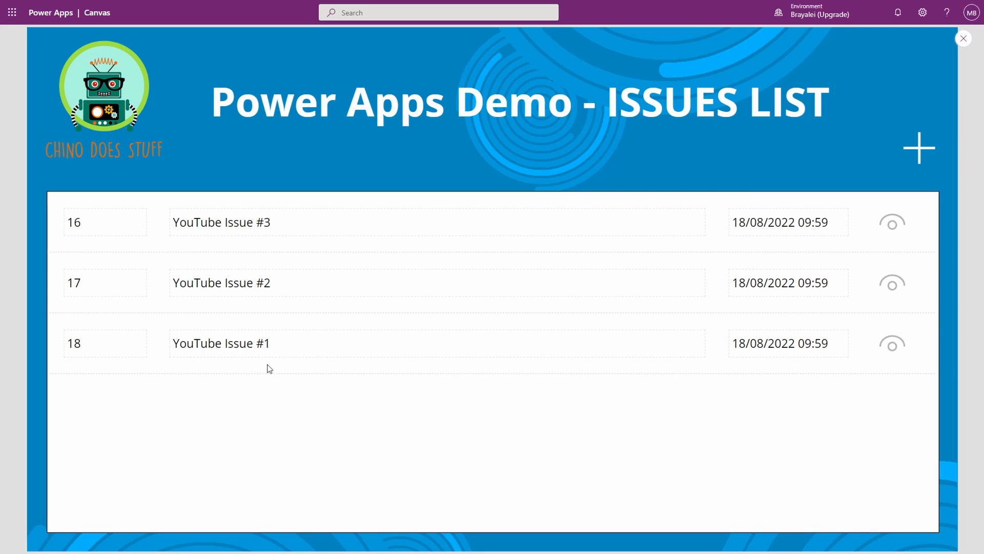
mouse_move(600, 340)
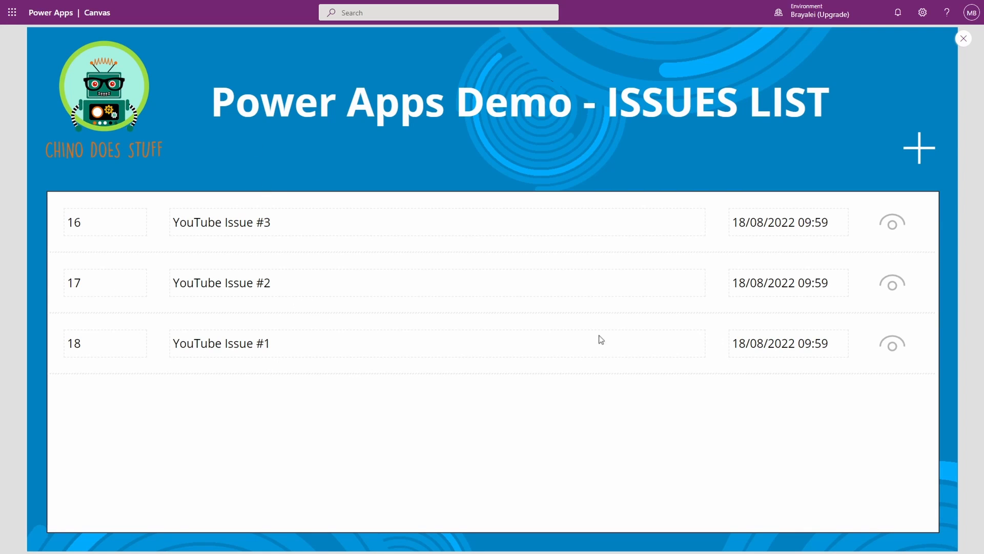
click(891, 222)
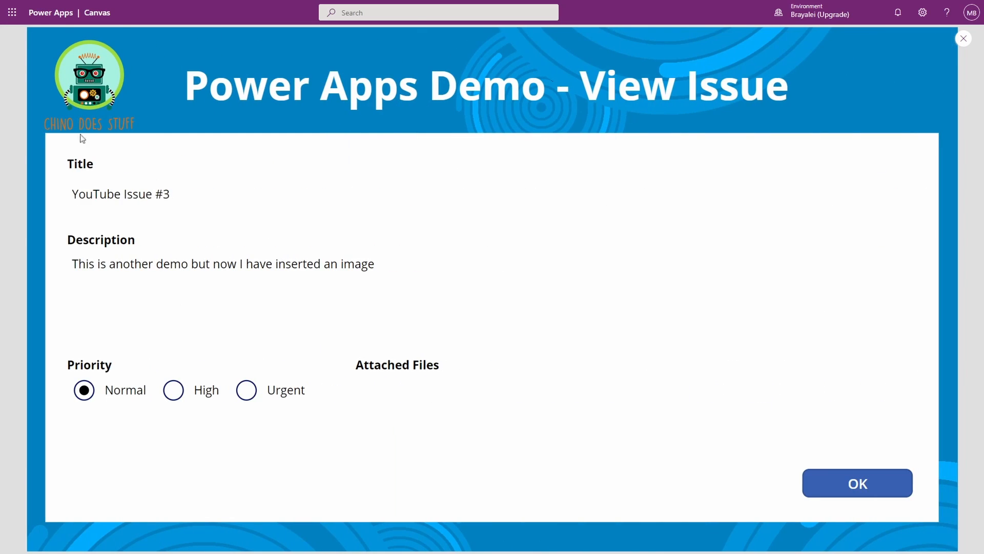
mouse_move(231, 190)
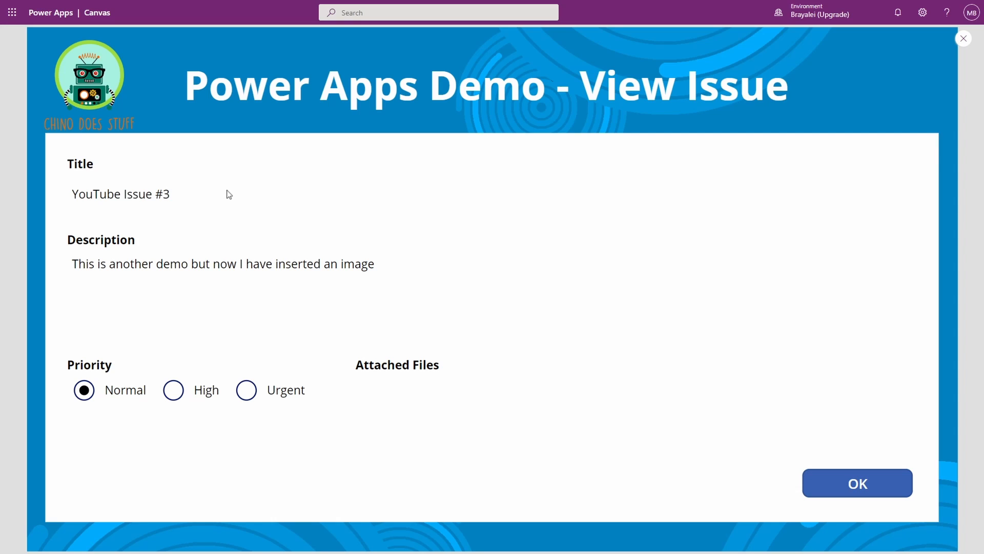
mouse_move(946, 68)
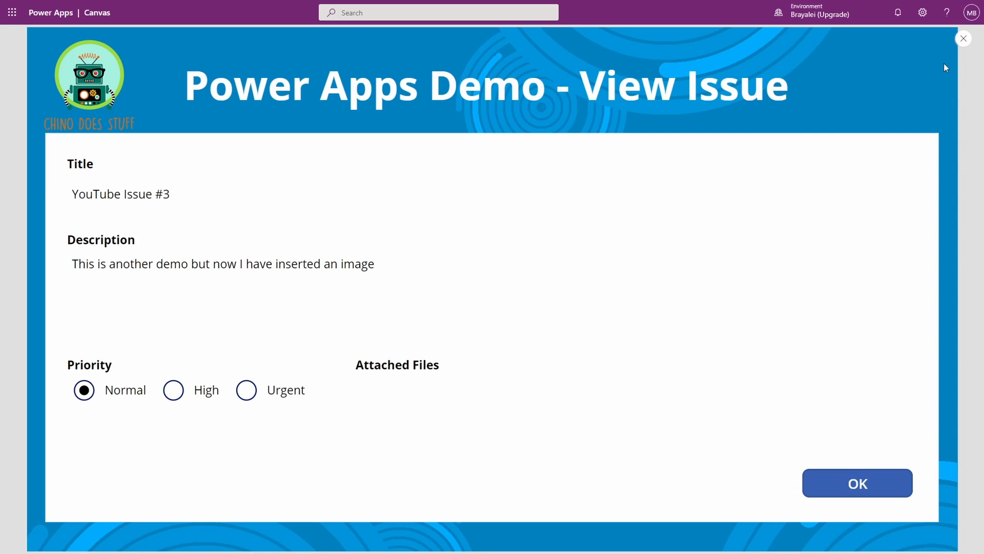
mouse_move(844, 102)
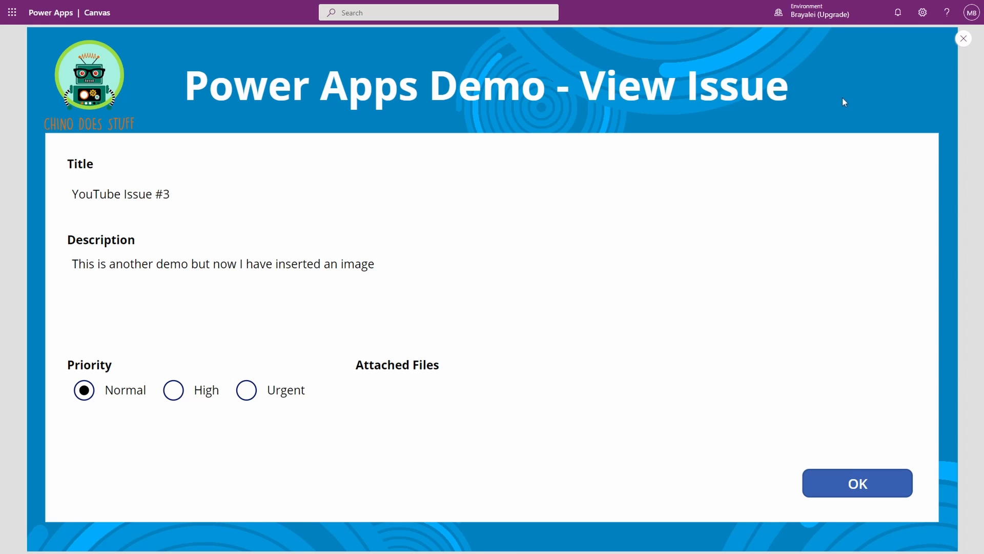
click(963, 38)
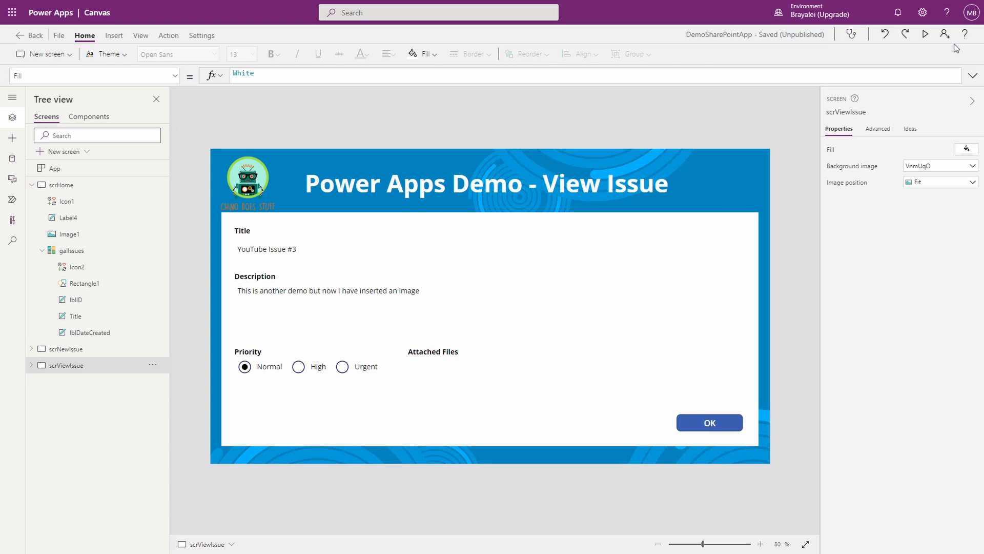
mouse_move(368, 164)
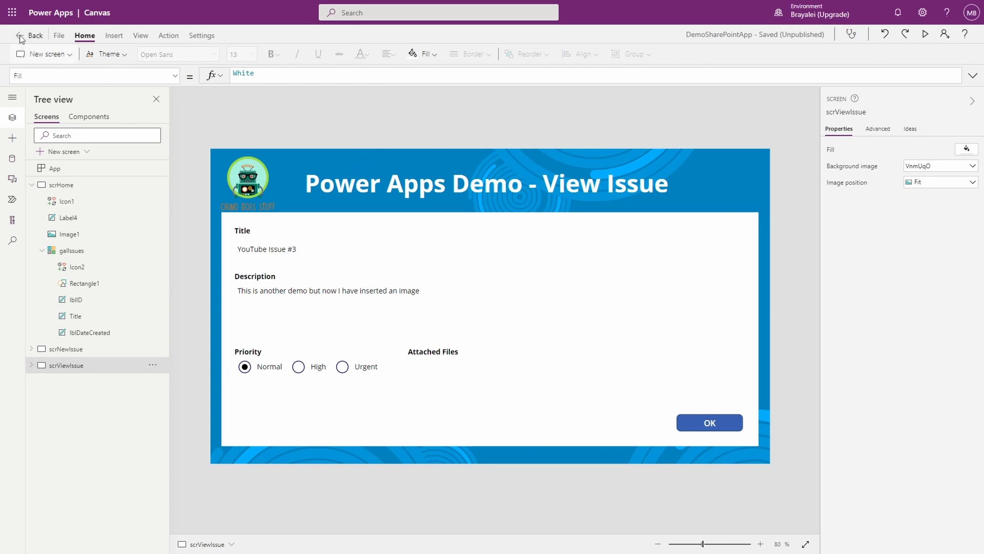
mouse_move(12, 126)
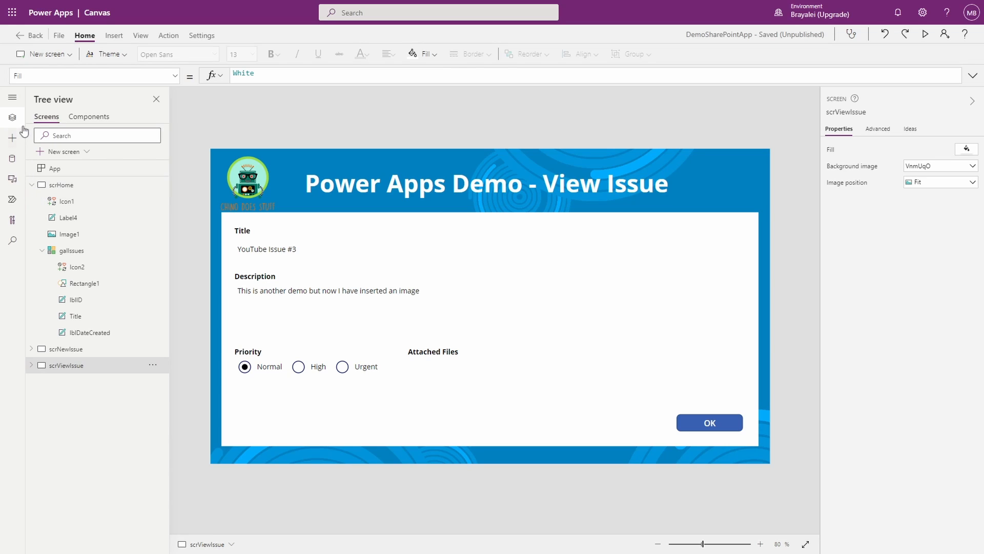
mouse_move(67, 40)
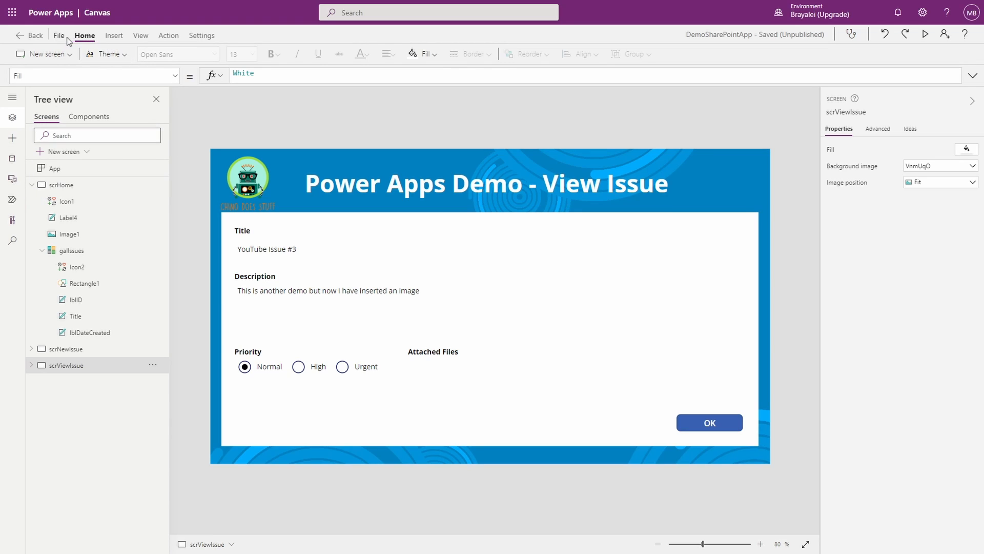
Step: Insert a blank vertical gallery without a data source and fit it under Attached Files
click(114, 35)
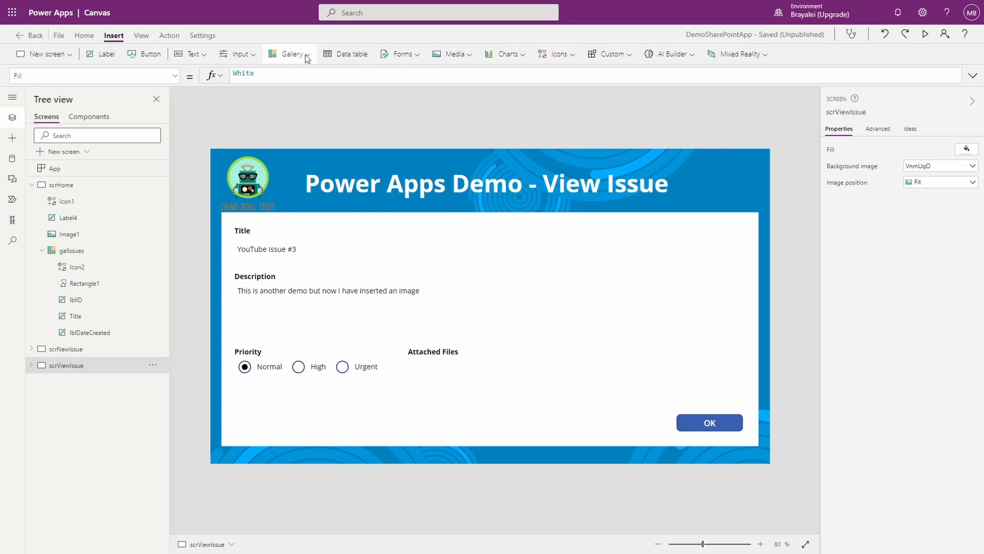
click(290, 55)
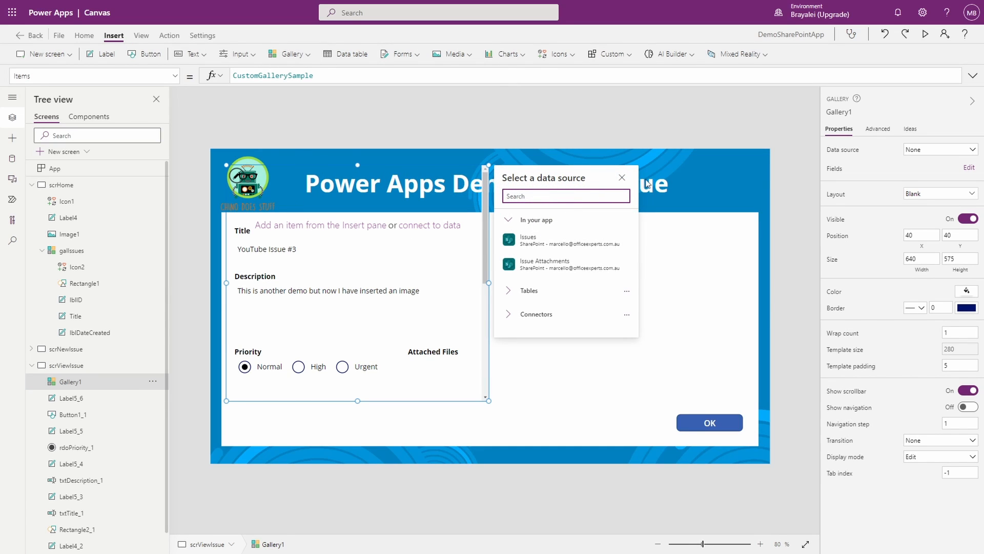
click(621, 177)
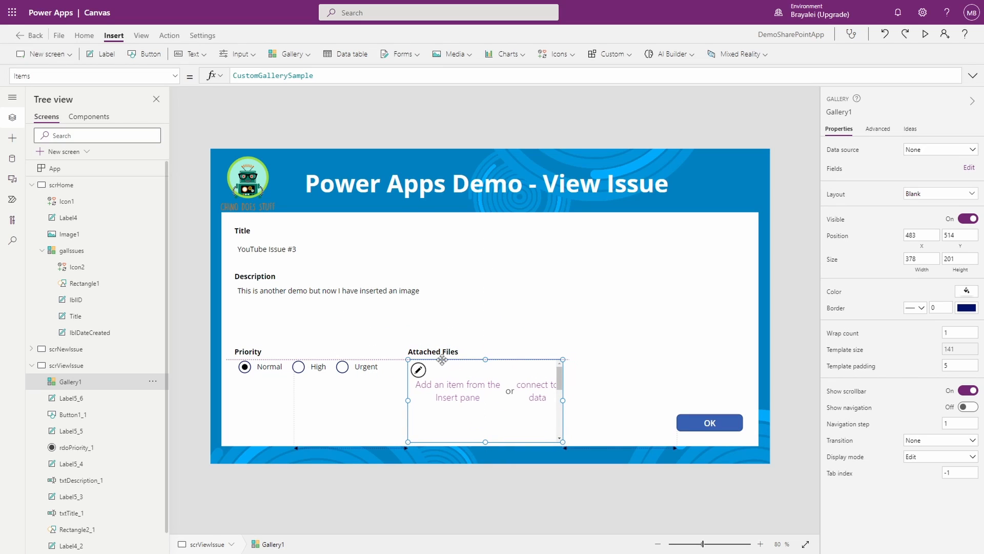
drag(485, 441, 485, 429)
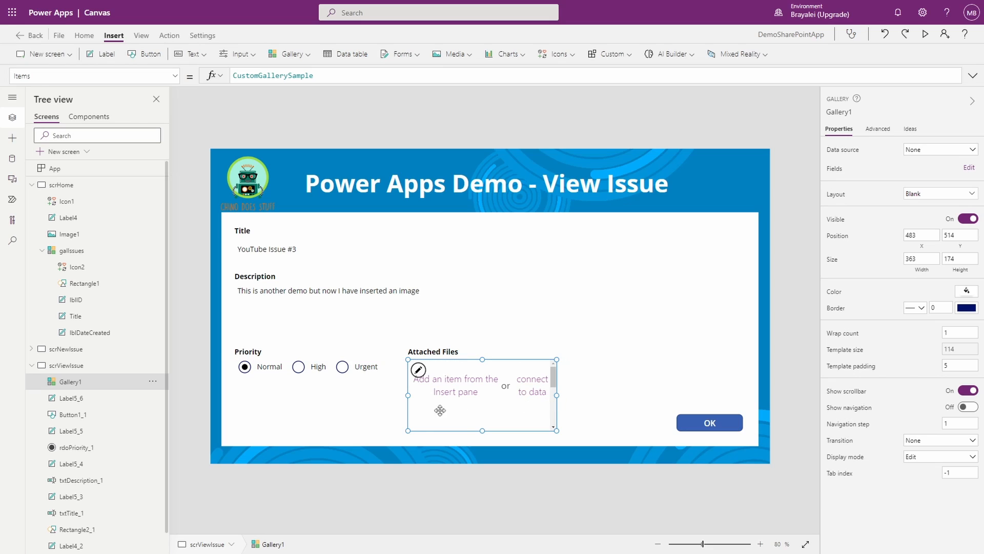
mouse_move(292, 394)
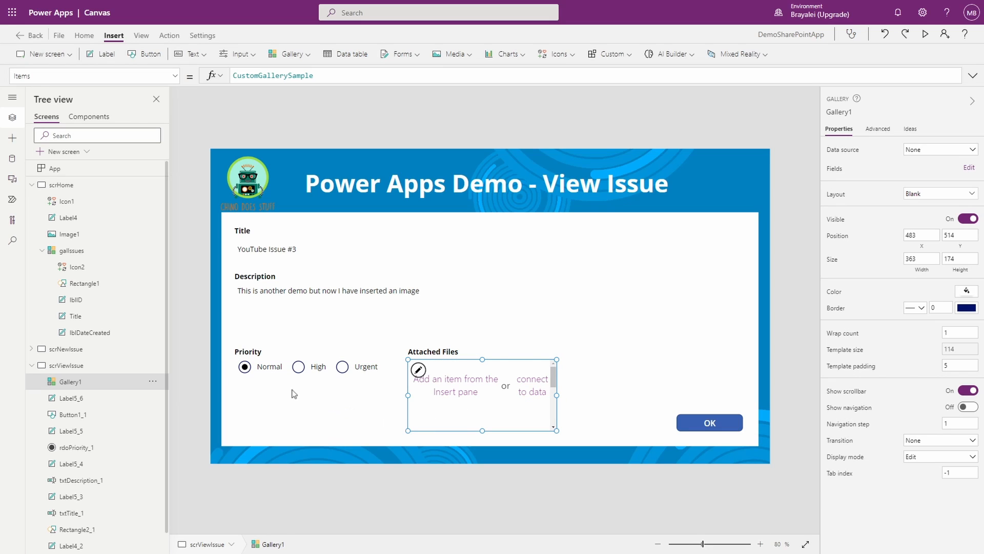
Step: Show the Data pane and the actions for the Issue Attachments source
click(12, 158)
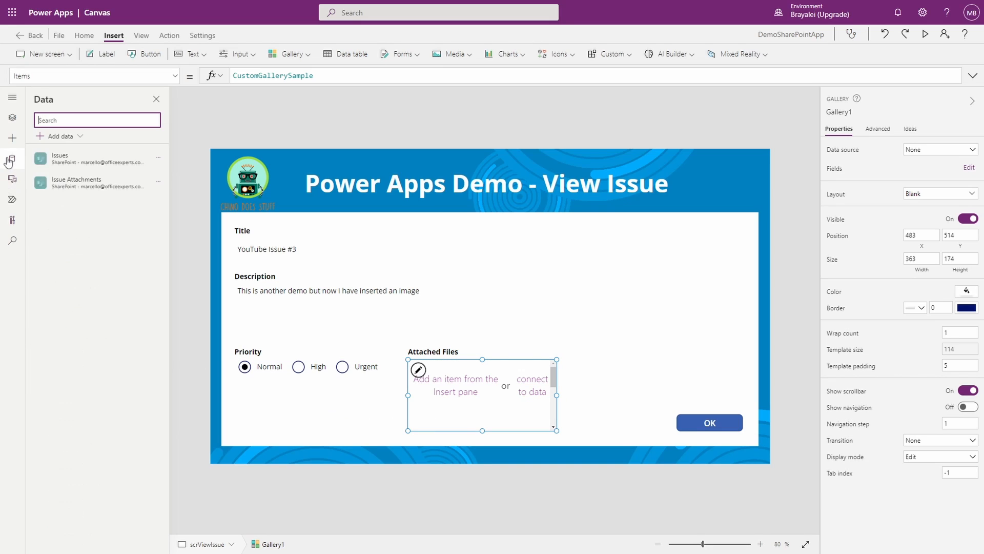
mouse_move(88, 182)
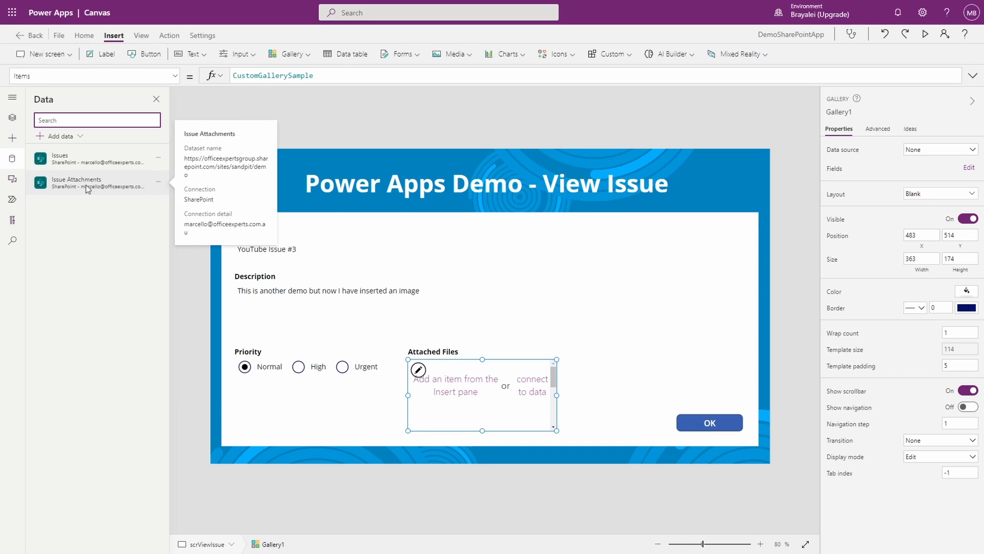
mouse_move(104, 178)
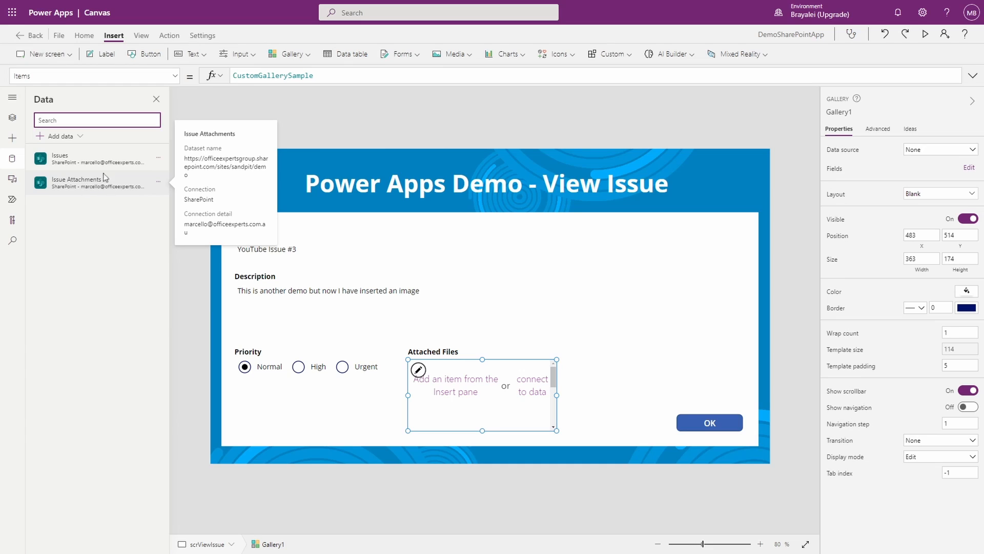
mouse_move(74, 180)
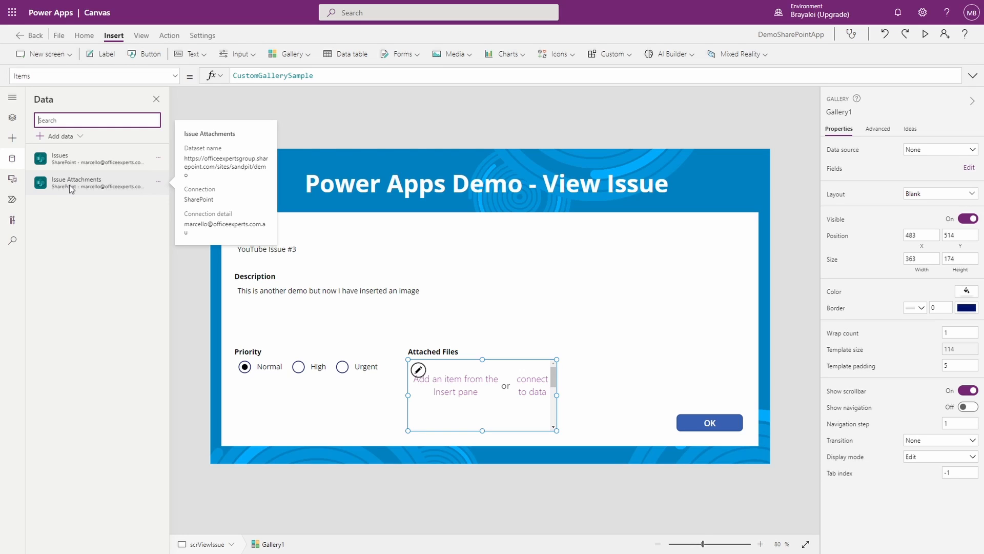
mouse_move(74, 190)
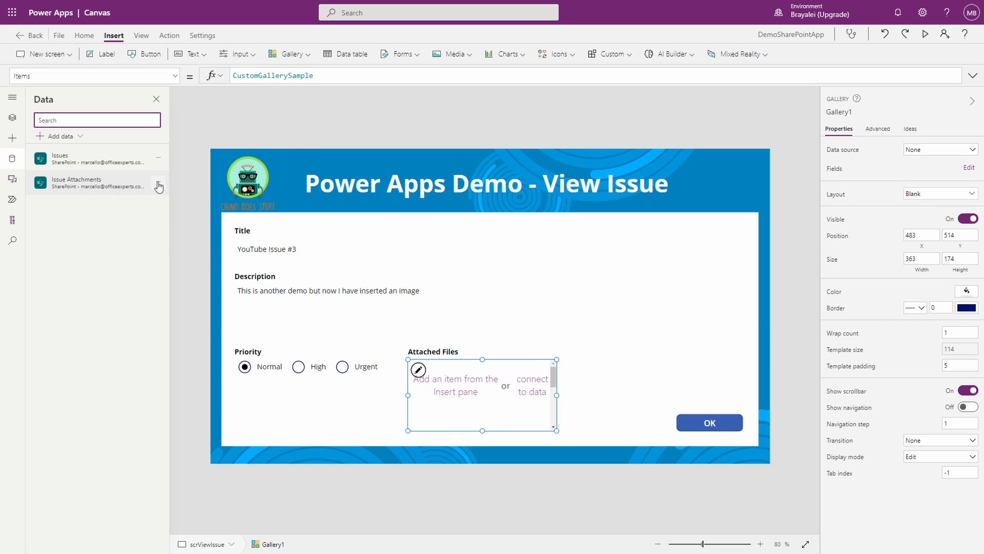
click(159, 181)
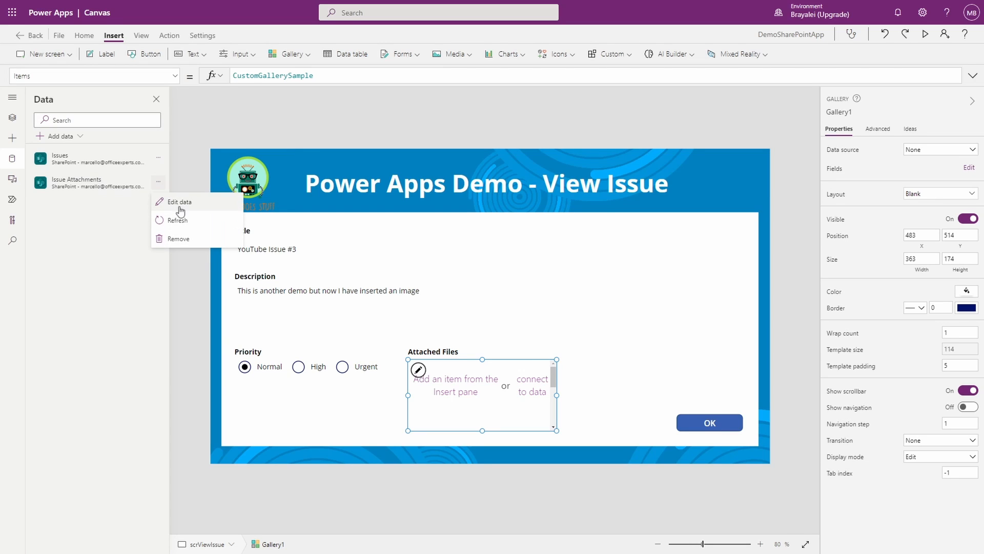
Step: Review the SharePoint Issue Attachments library and Issues list to compare parentID with issue IDs
click(181, 202)
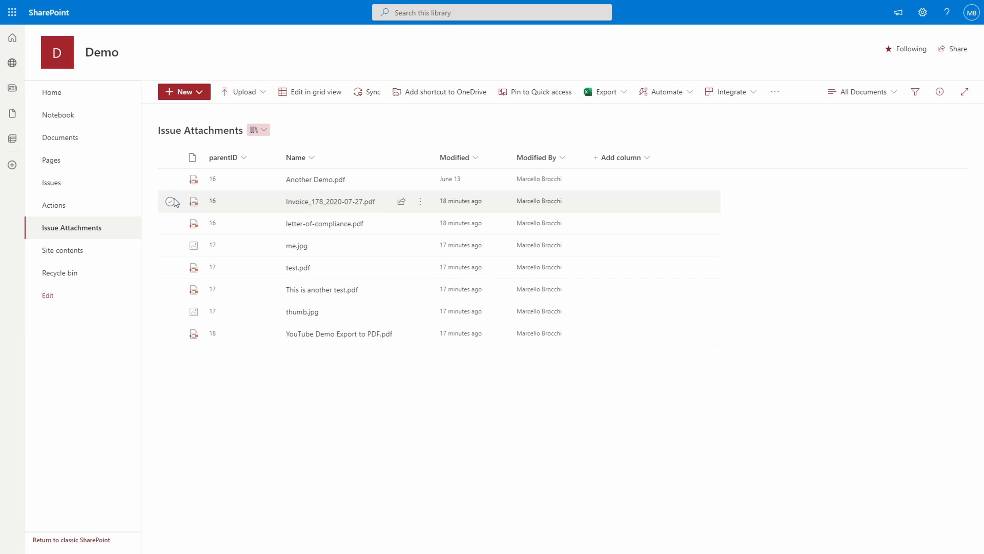
mouse_move(244, 146)
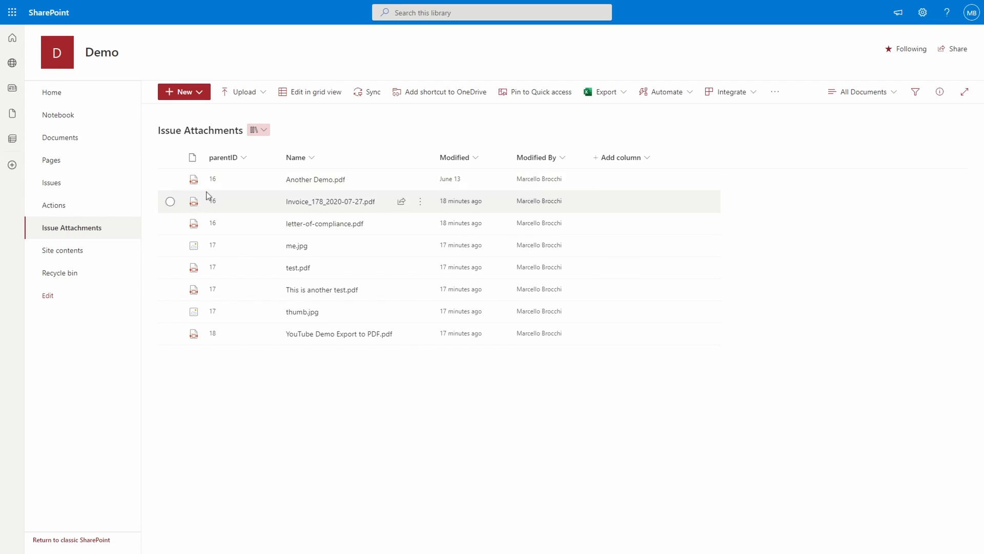
mouse_move(222, 178)
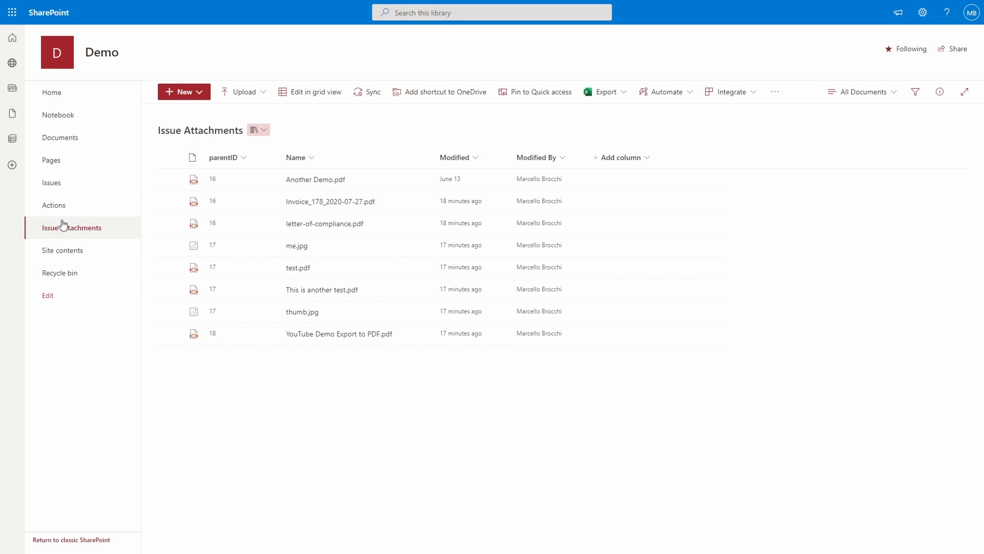
click(51, 182)
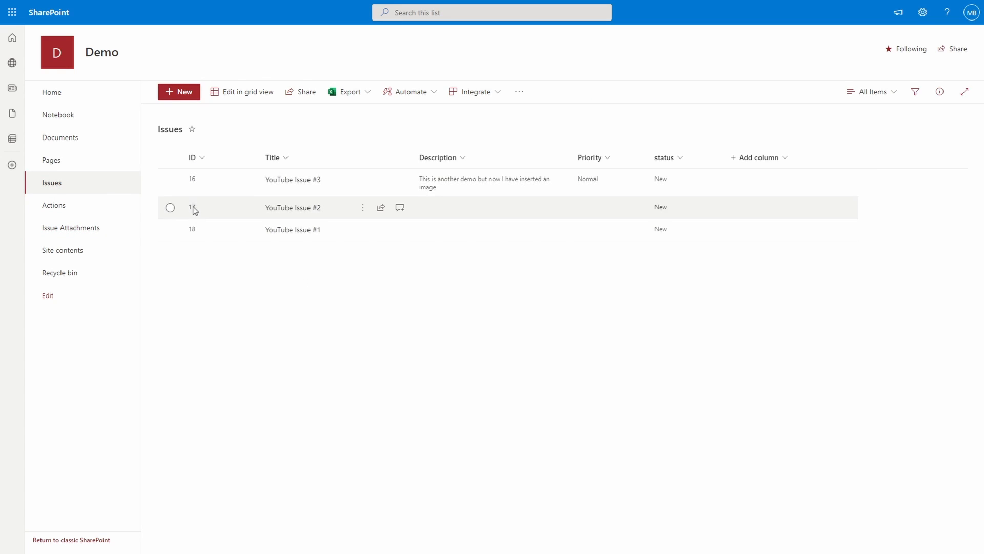
mouse_move(293, 179)
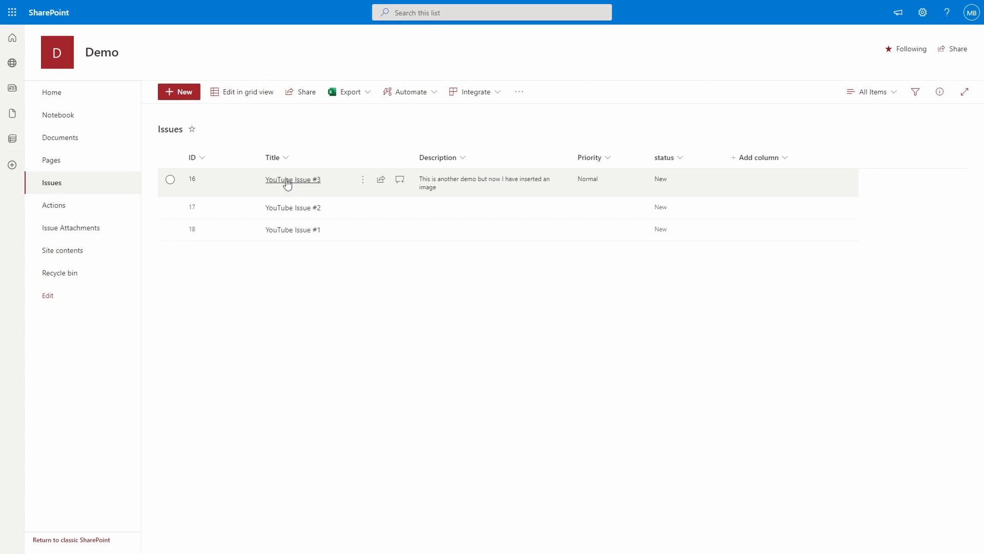
mouse_move(203, 204)
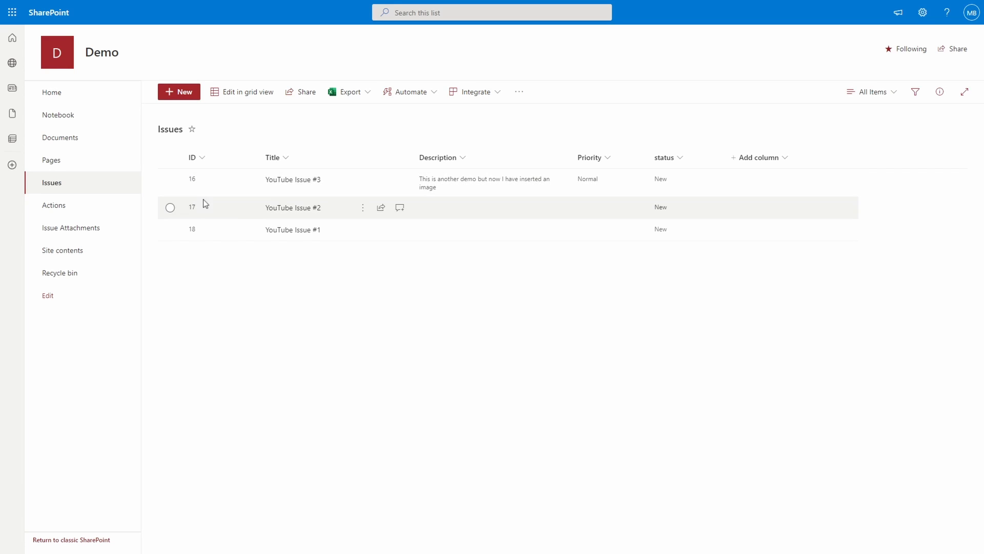
click(71, 227)
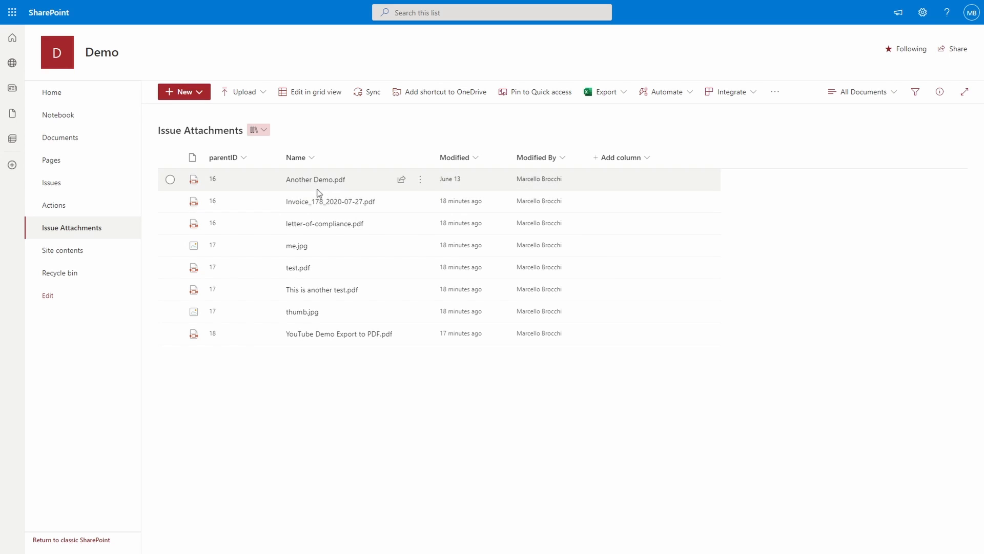
mouse_move(231, 240)
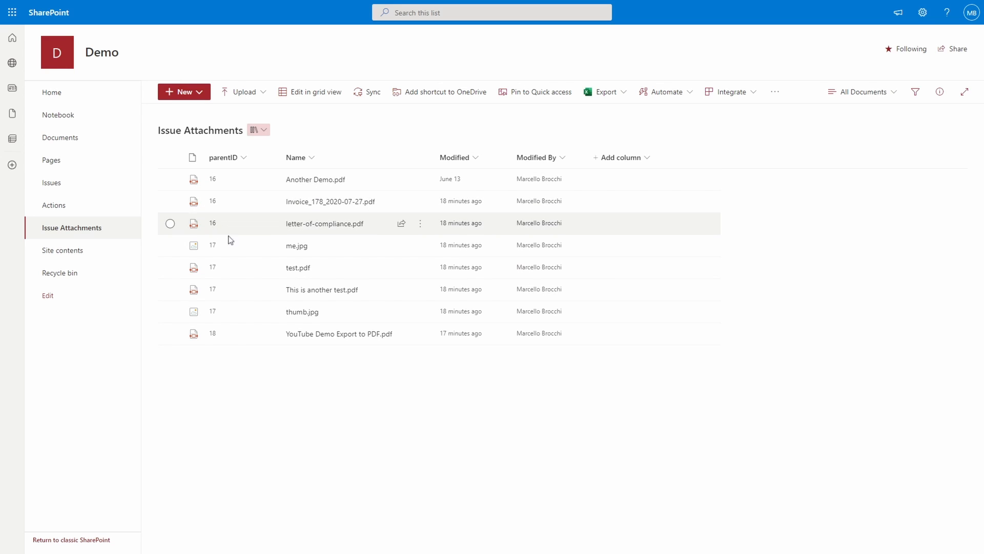
mouse_move(273, 283)
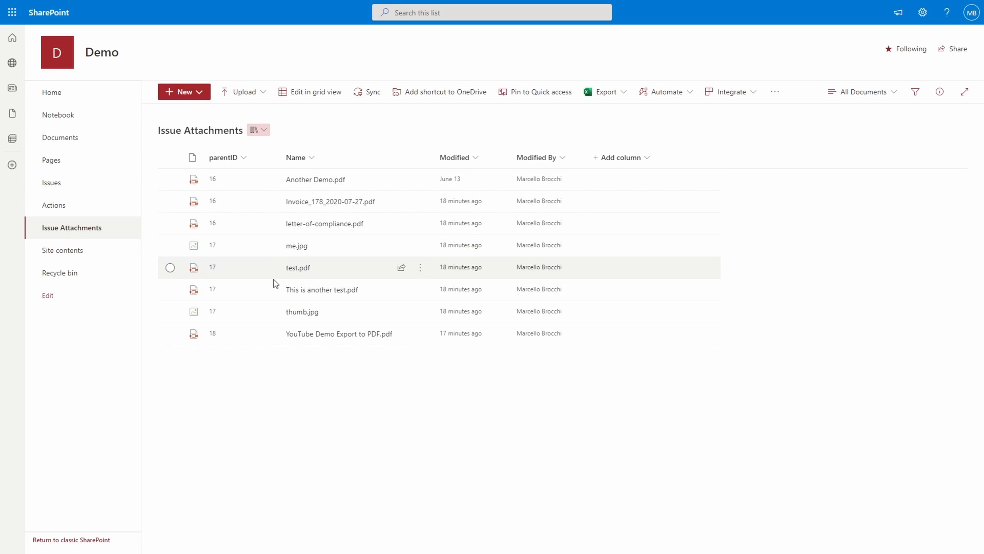
mouse_move(247, 334)
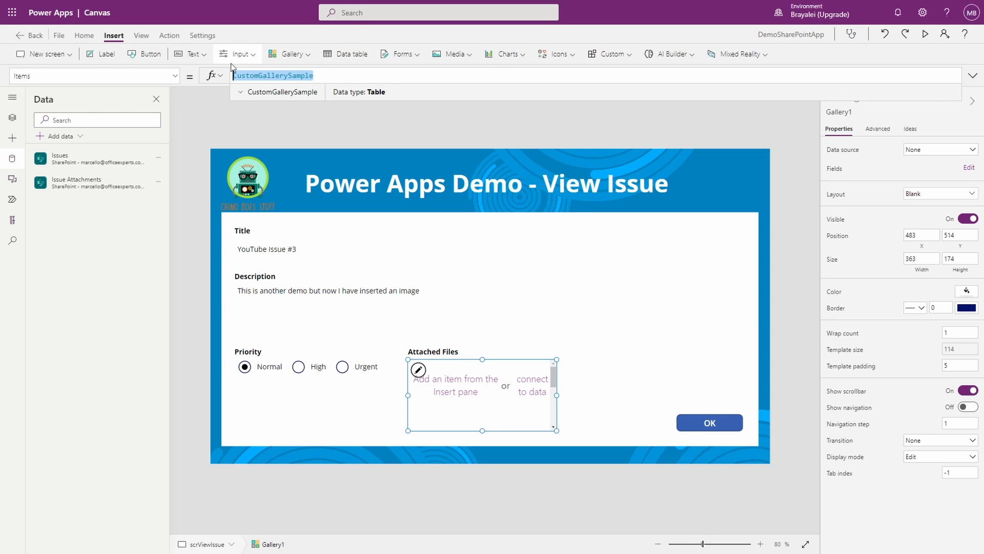
mouse_move(237, 54)
text(Filter('Issue Attachments)
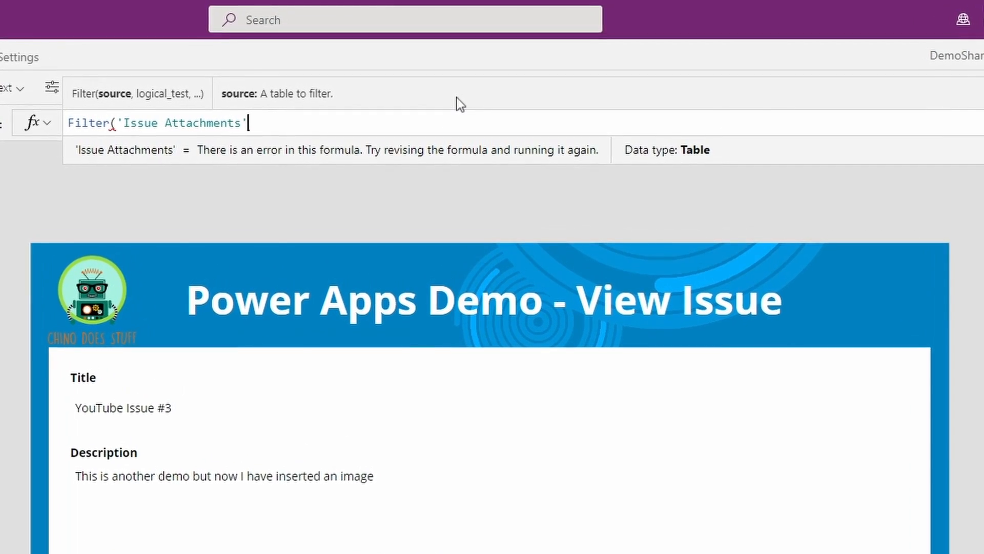
Step: Set the gallery Items to Filter('Issue Attachments', parentID=galIssues.Selected.ID)
text(,)
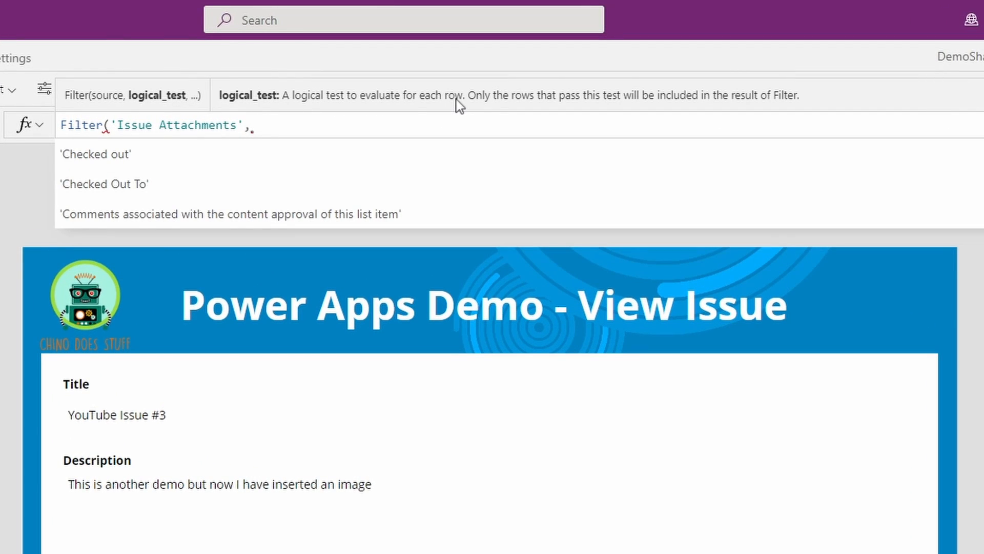
text(par)
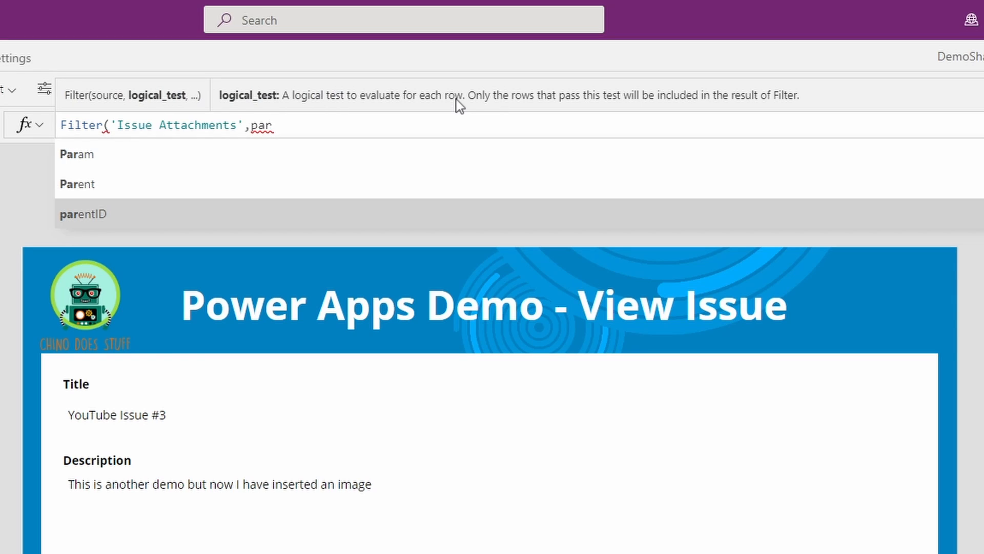
click(83, 215)
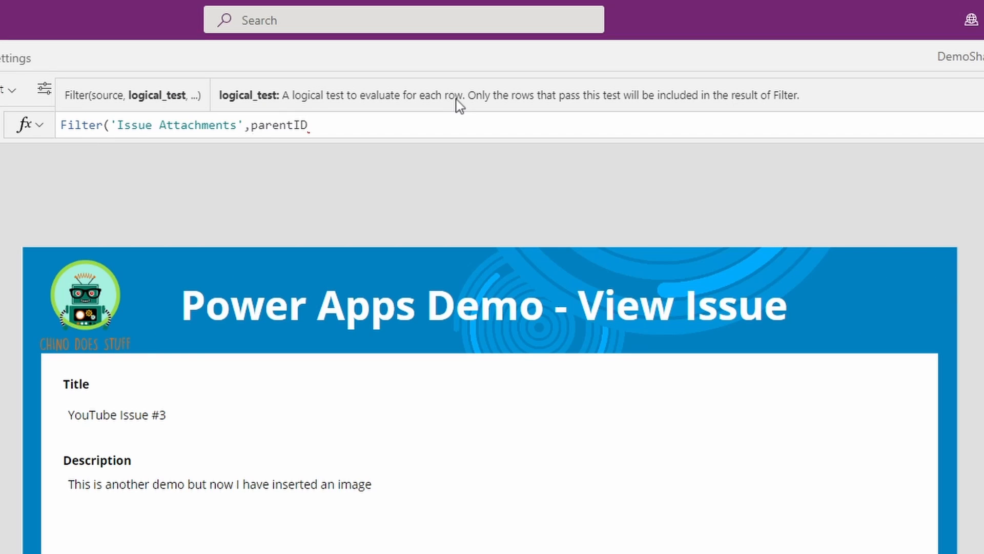
text(=)
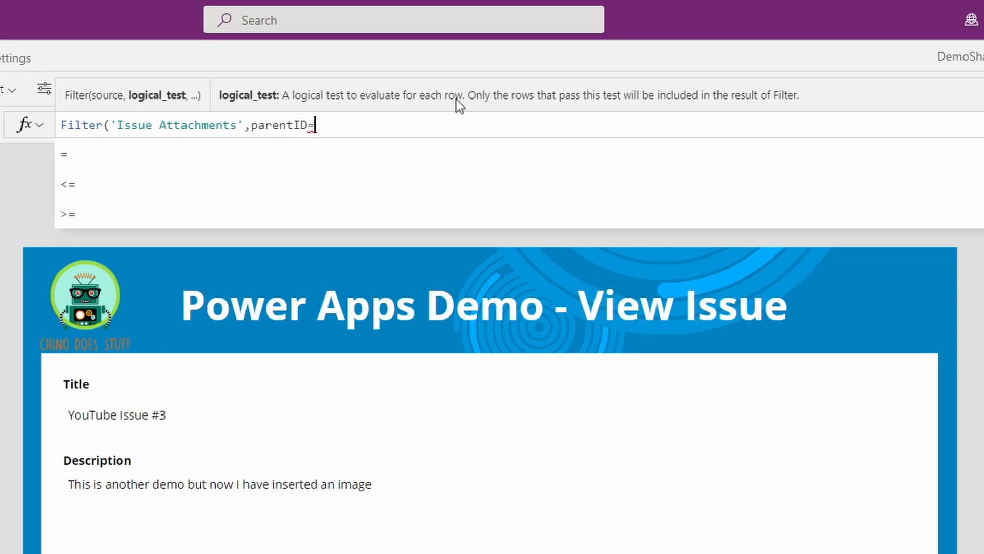
text(galIssues.Selected)
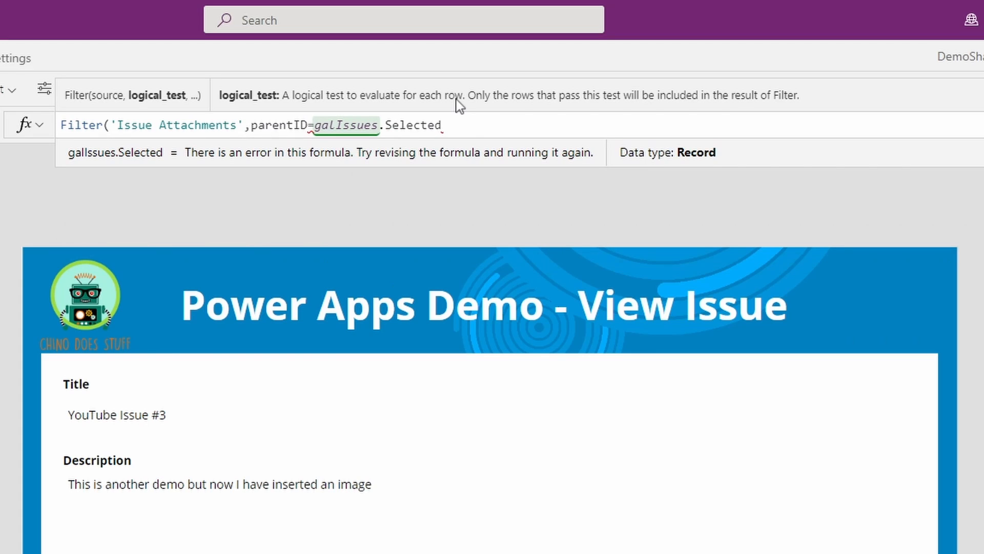
text(.)
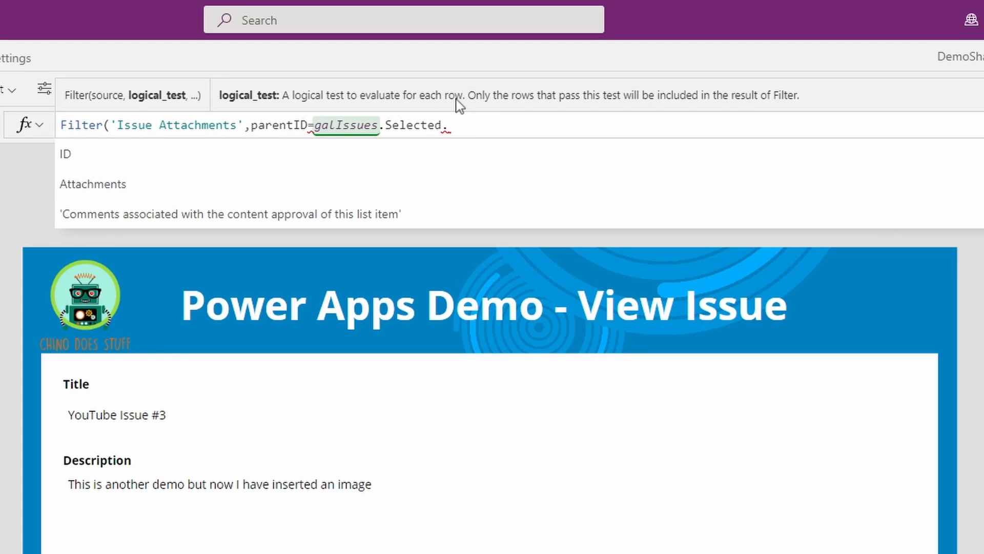
text(ID))
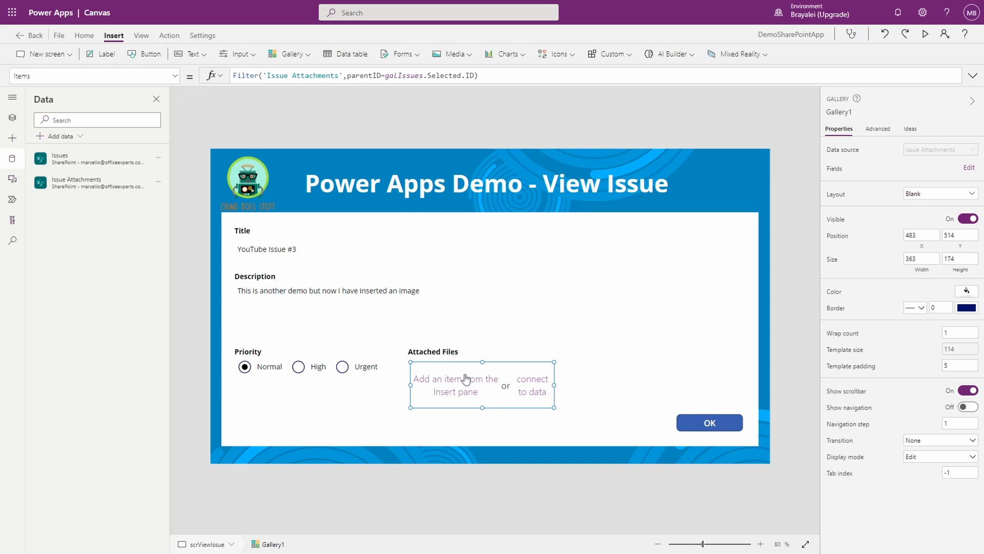
mouse_move(466, 377)
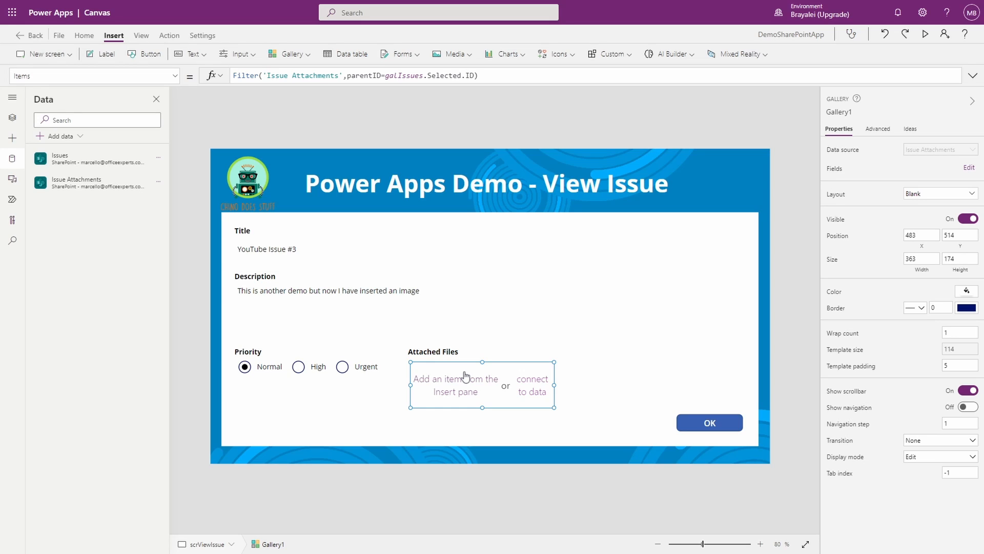
mouse_move(483, 409)
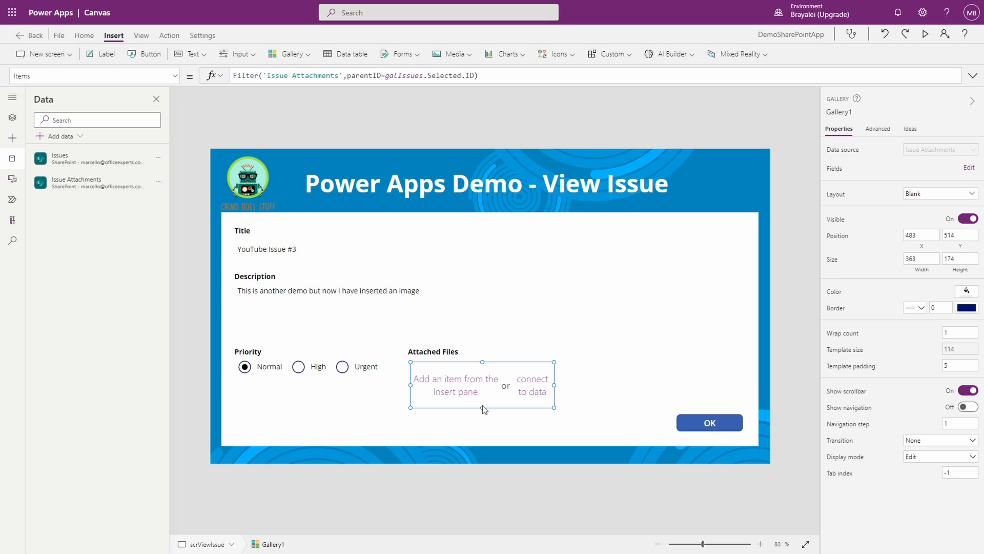
Step: Give Gallery1 template size 35 and a 1-pixel grey border
click(13, 117)
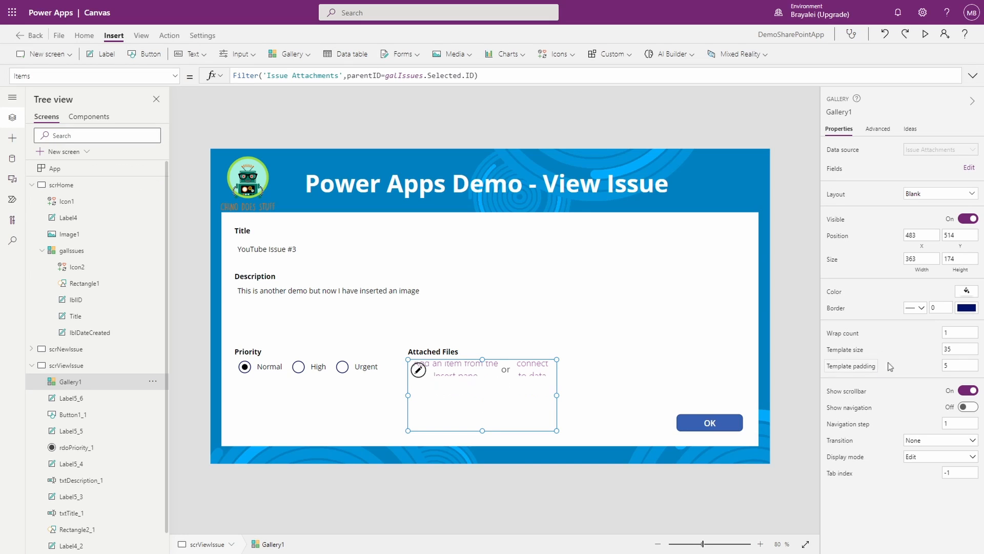
click(941, 306)
text(1)
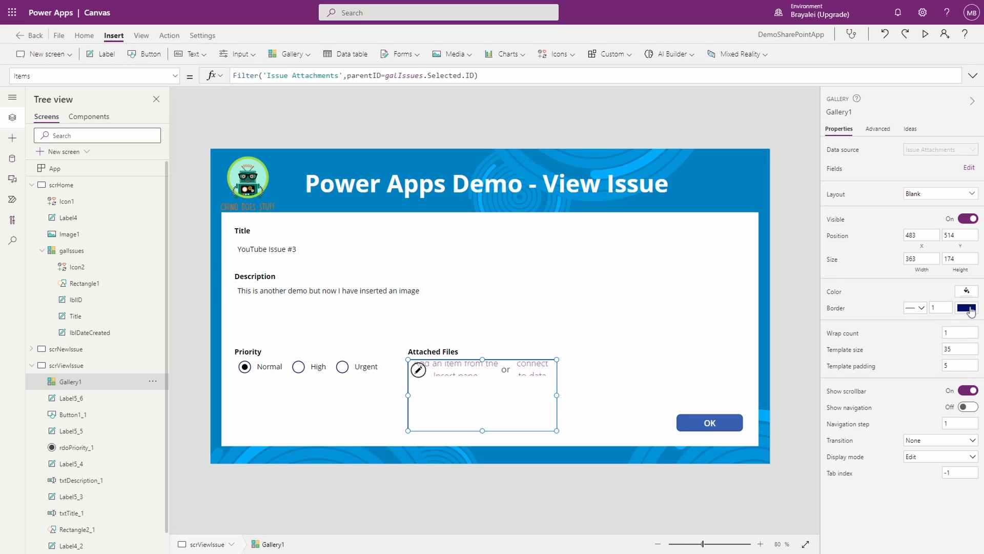
click(966, 308)
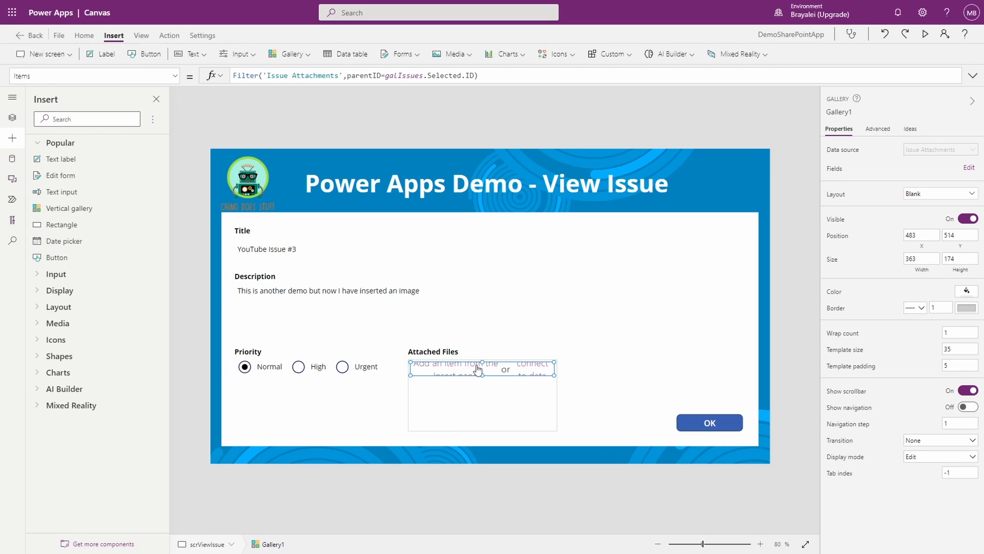
Step: Add an HTML text control to the gallery template and resize it within the row
click(191, 54)
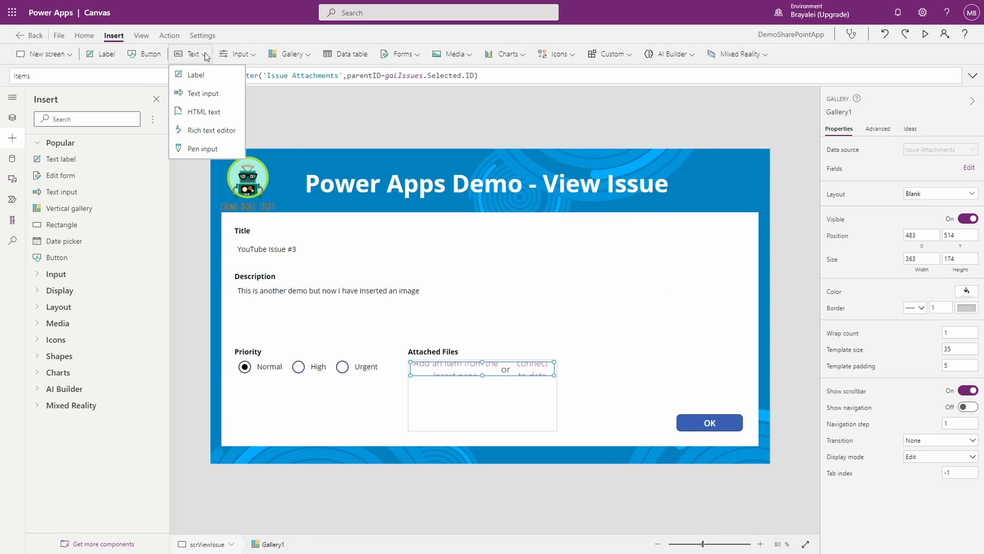
click(204, 112)
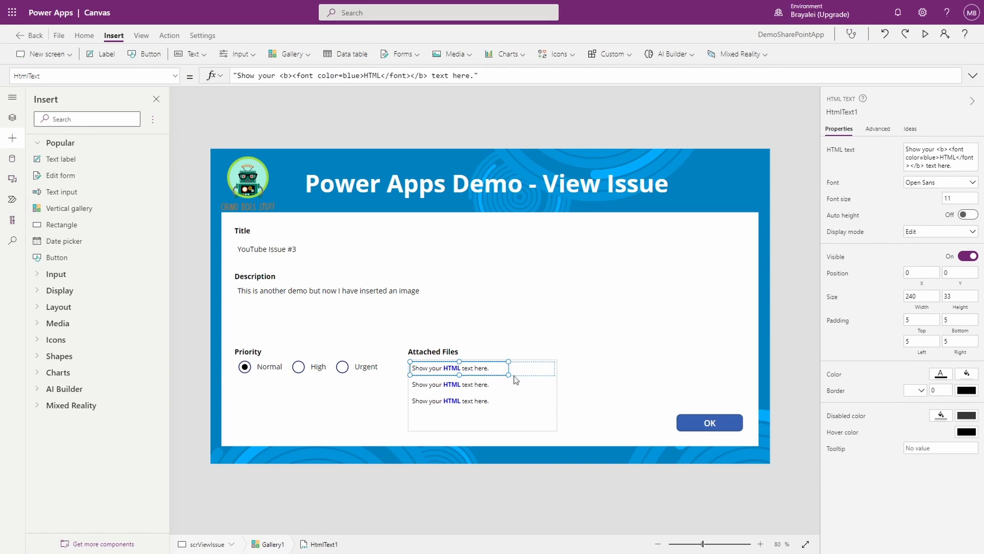
drag(508, 379, 558, 379)
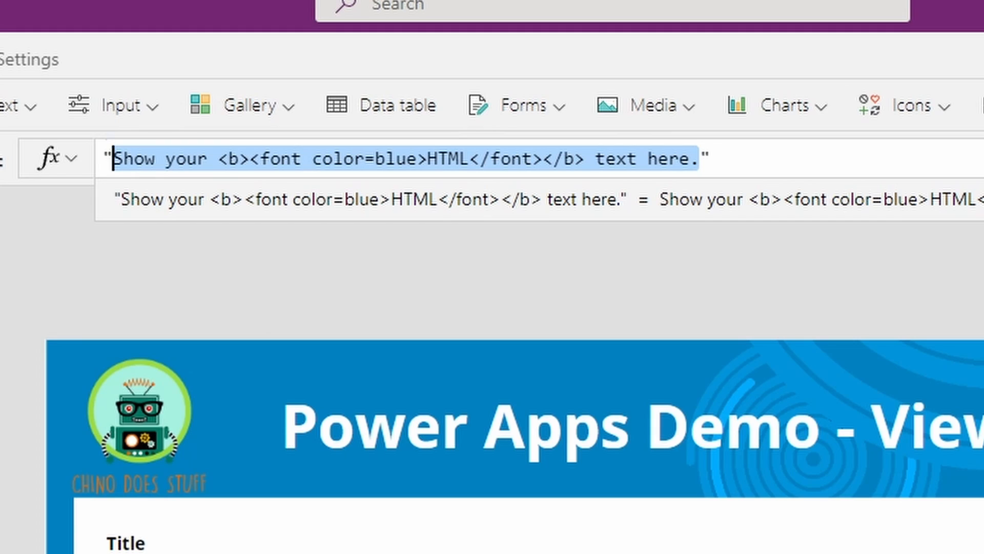
Step: Replace the HtmlText sample text with the start of a link tag, "<a href='"
text(<")
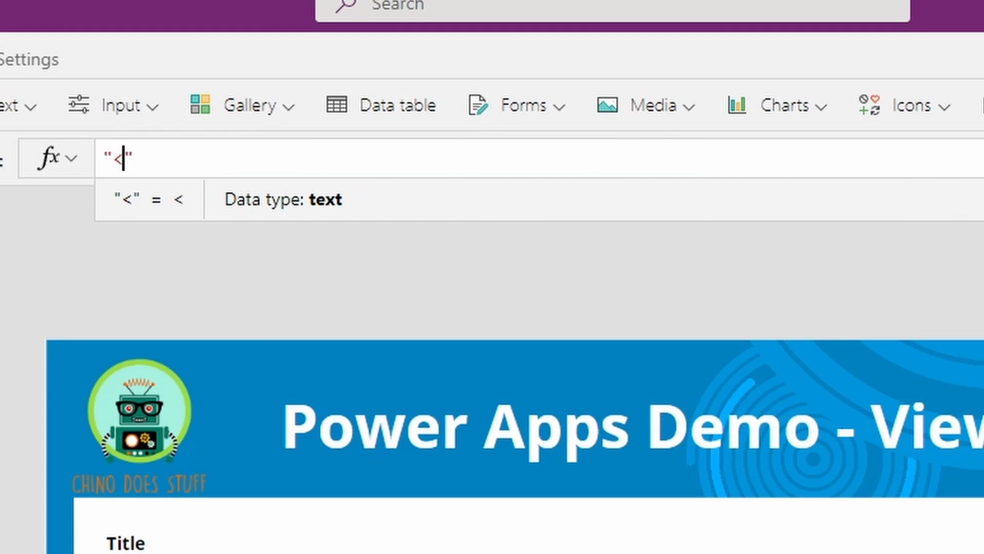
text(a)
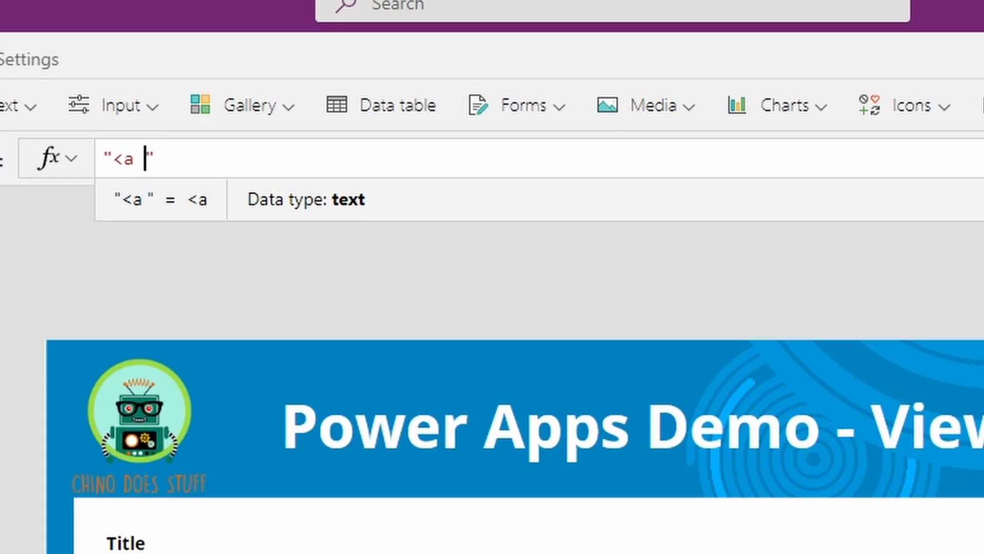
text(href)
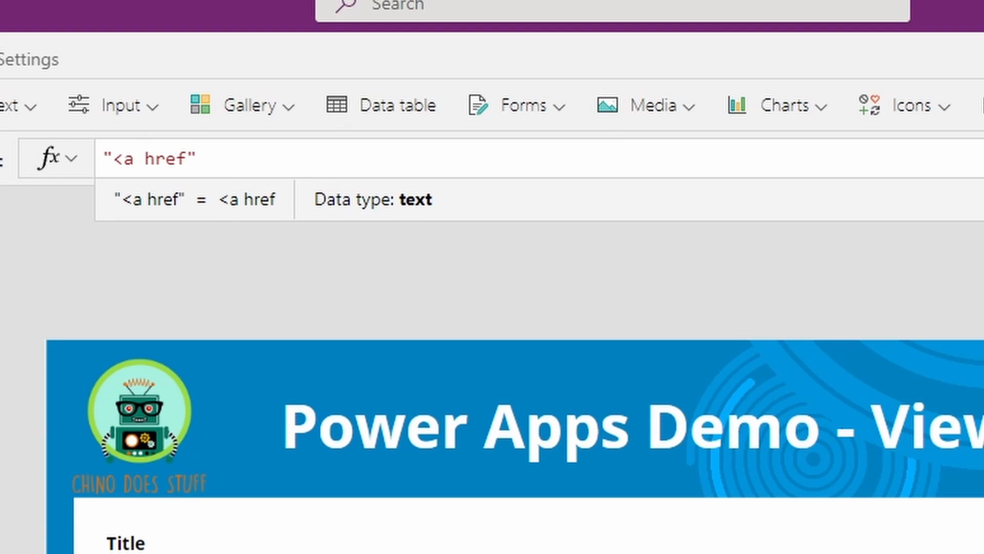
text(=)
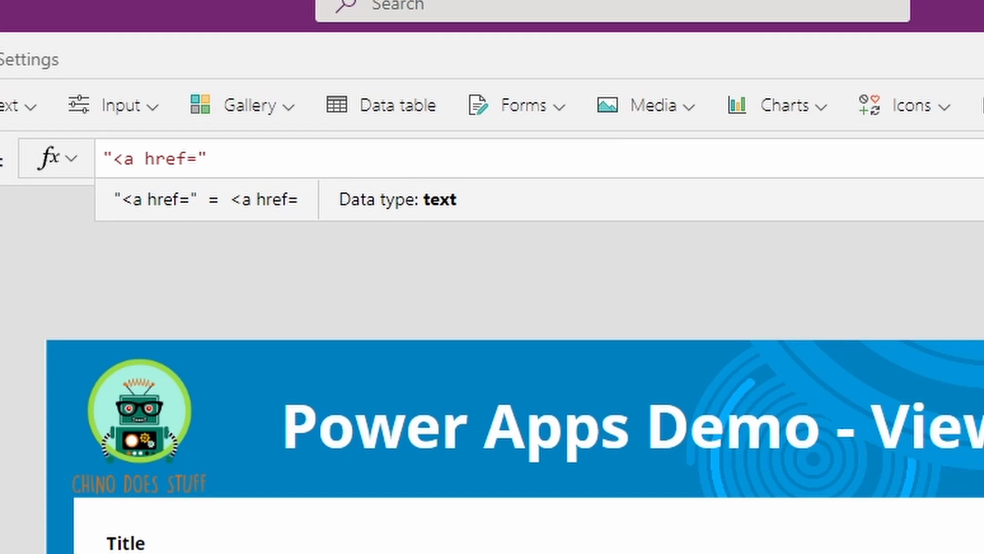
text(')
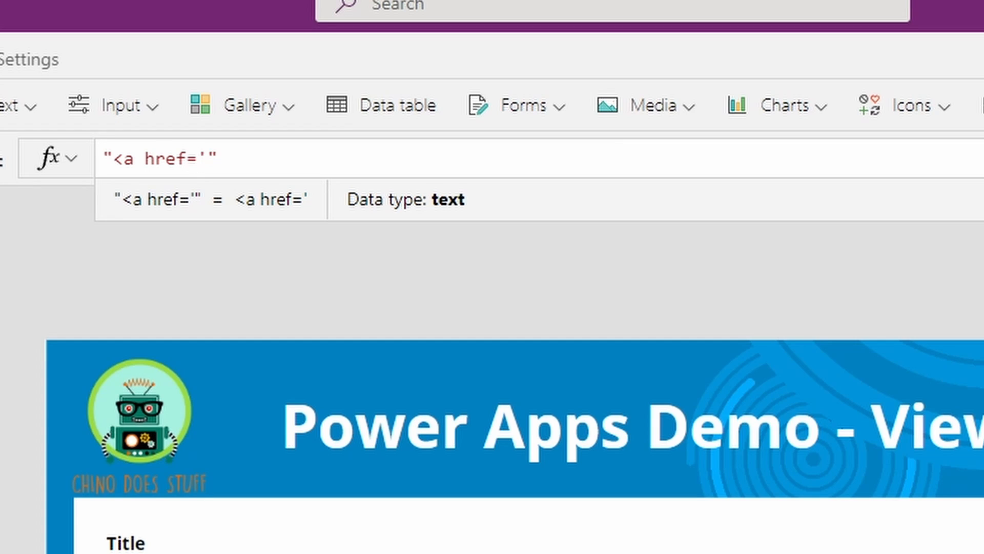
click(198, 158)
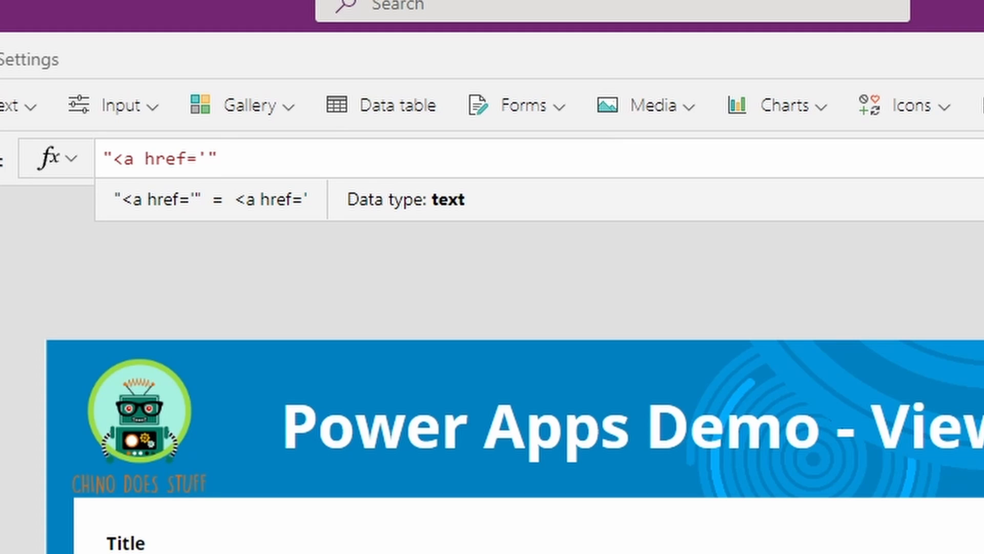
click(217, 158)
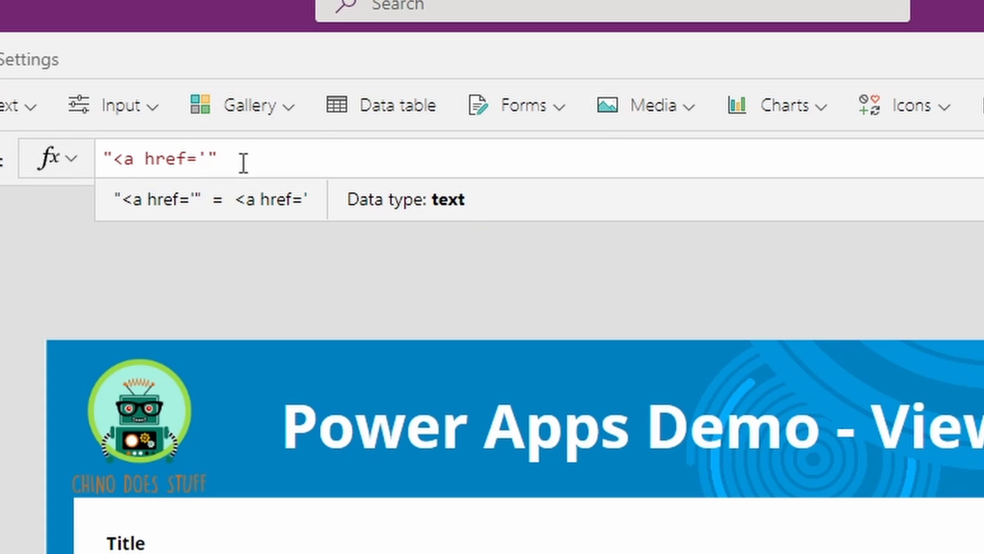
Step: Continue the formula with & ThisItem.'Link to item' & "'>" & to fill the href
text(&)
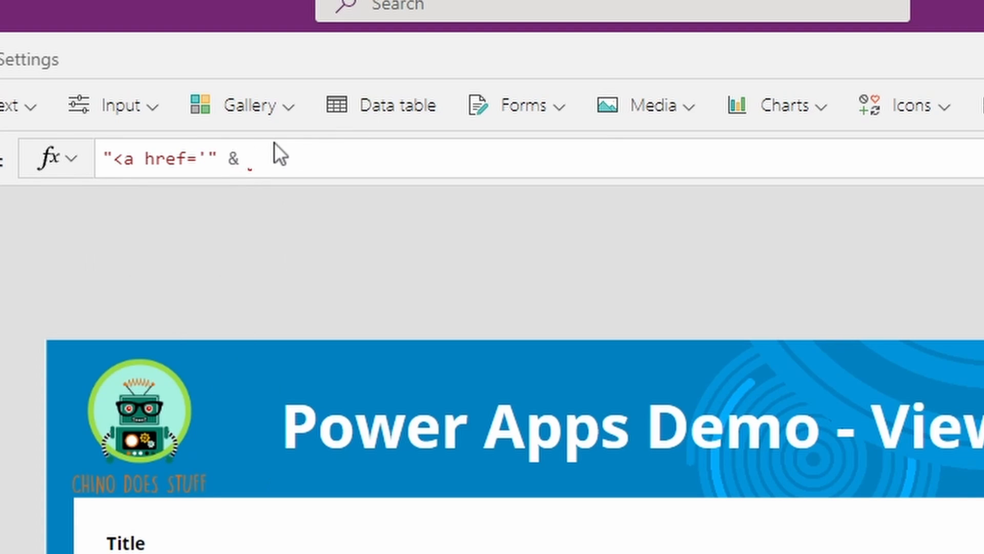
text(t)
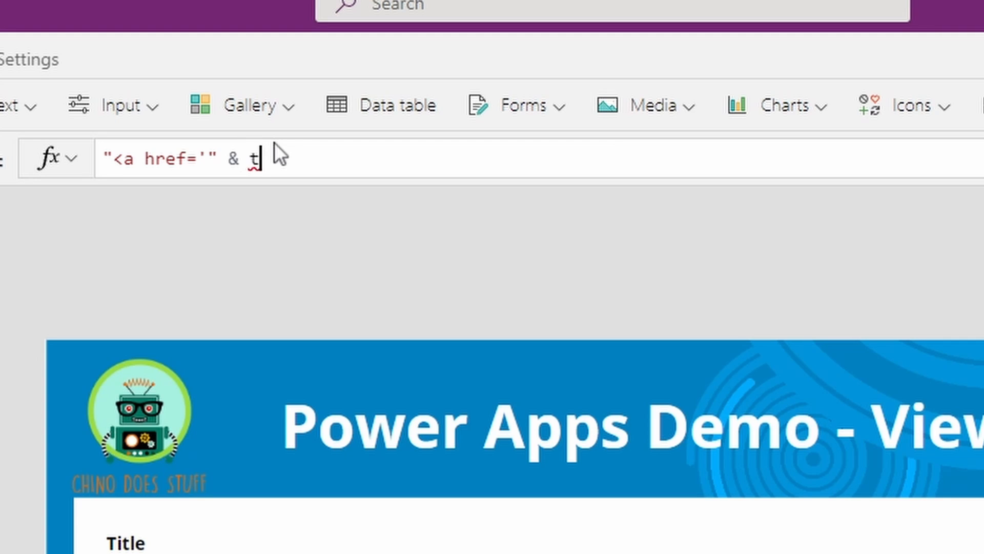
text(his)
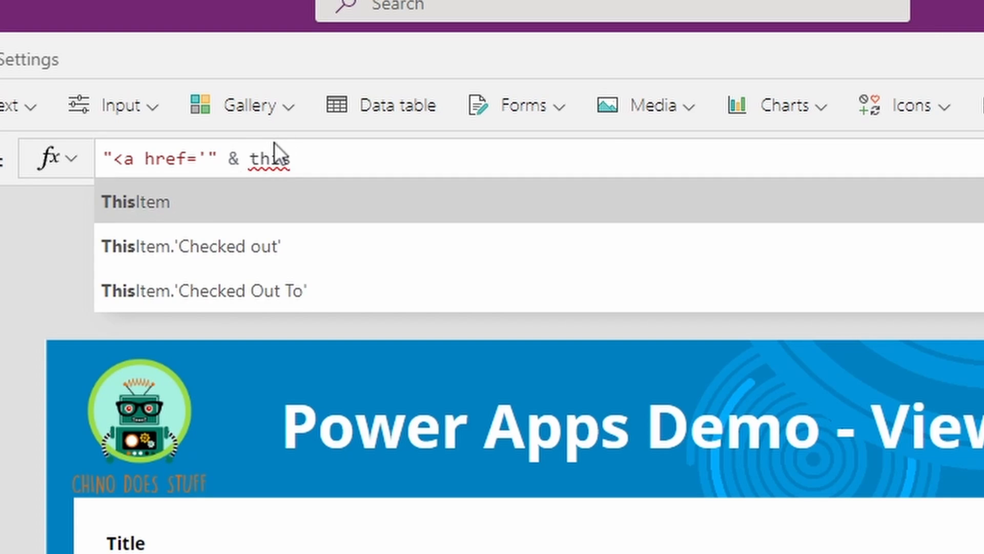
click(134, 202)
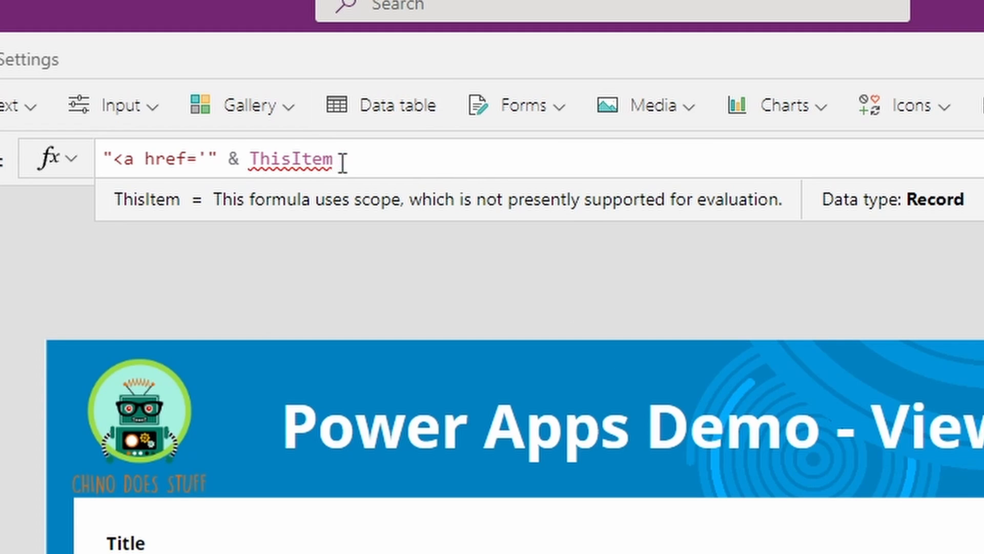
text(.)
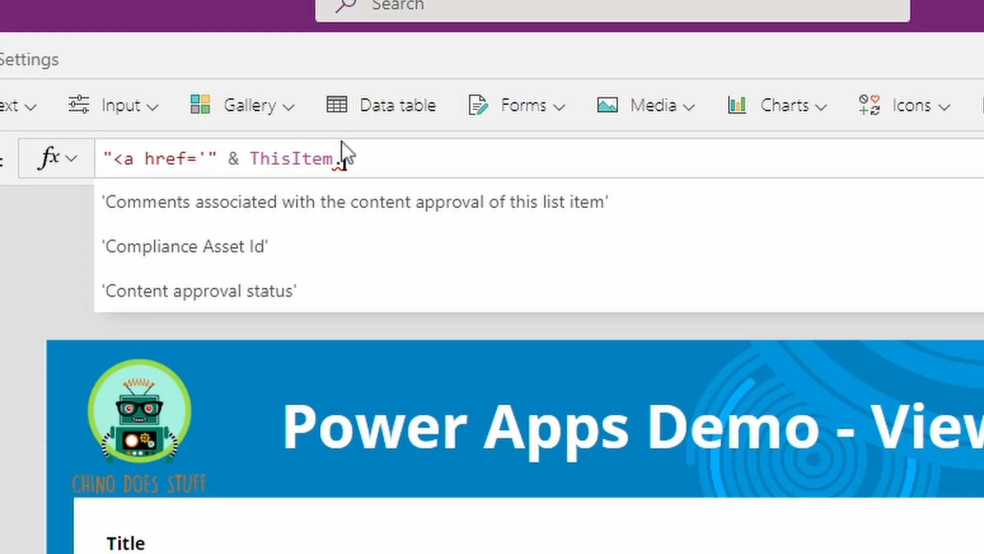
text(link)
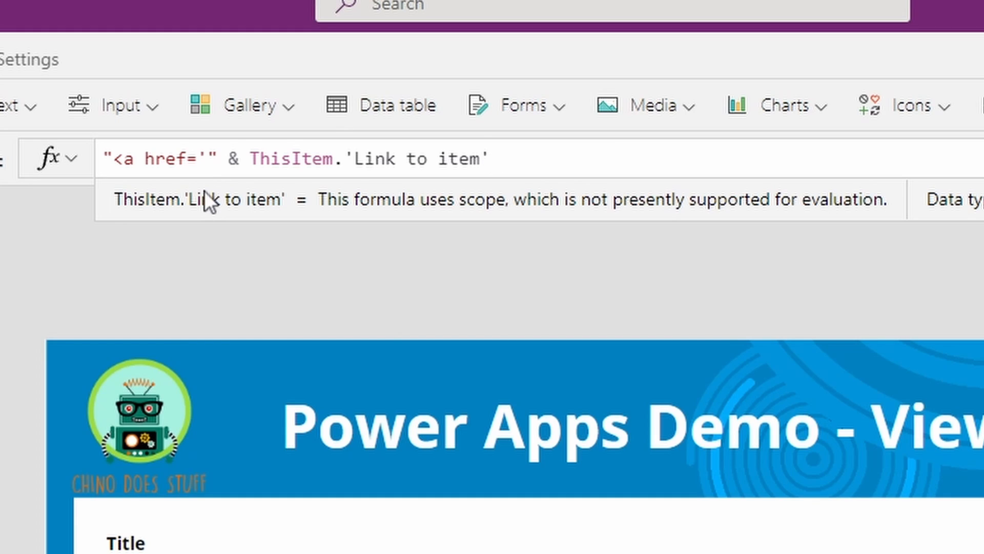
text(& ")
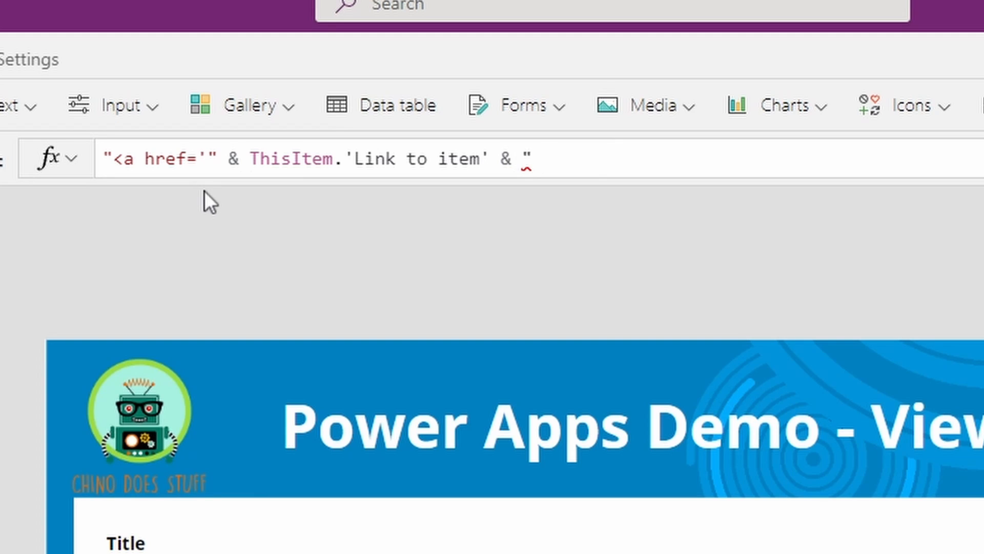
text(')
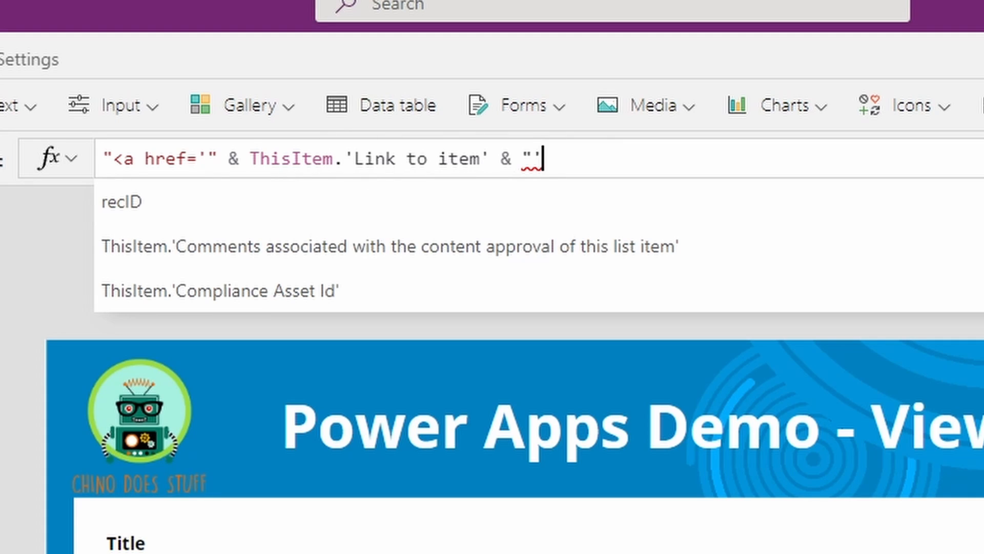
text(>)
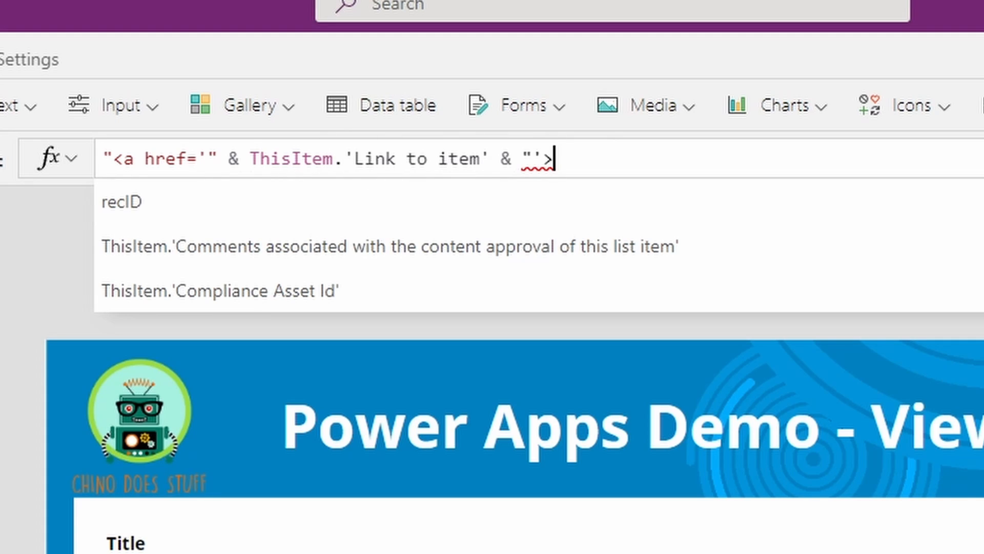
text(")
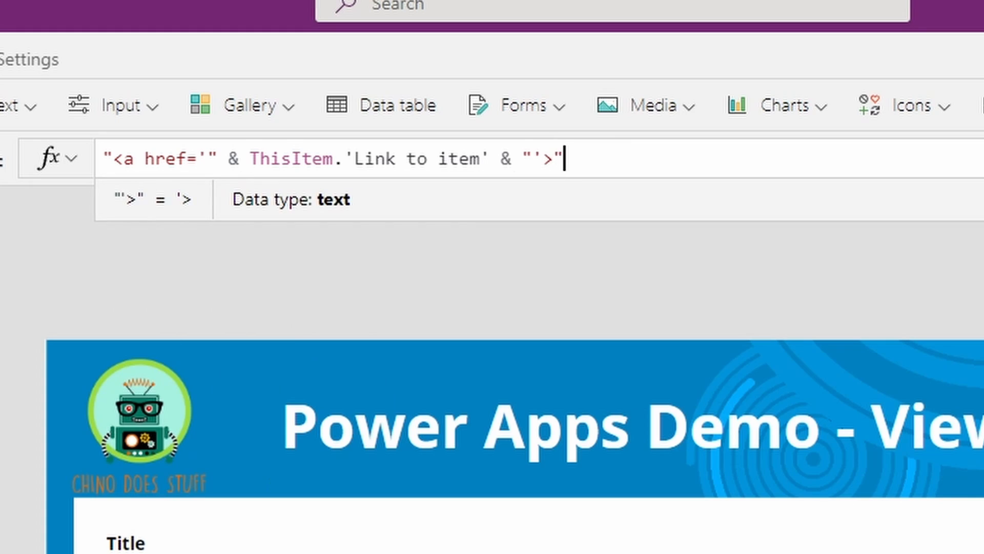
mouse_move(539, 150)
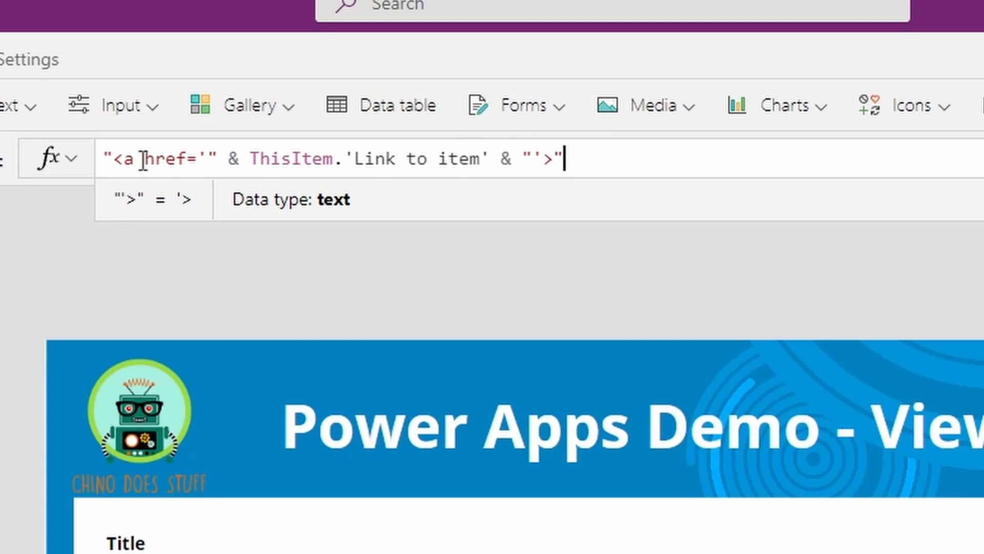
mouse_move(665, 169)
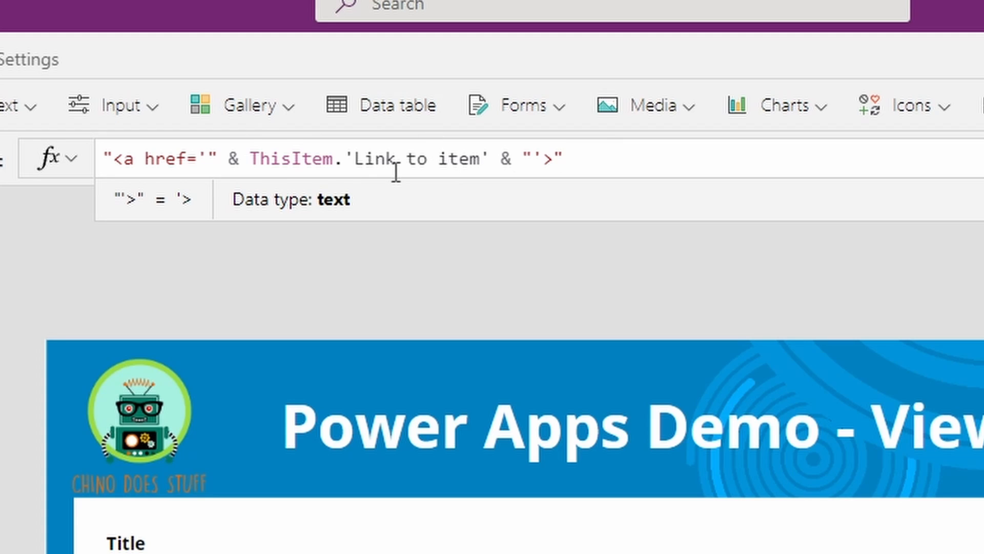
text(&)
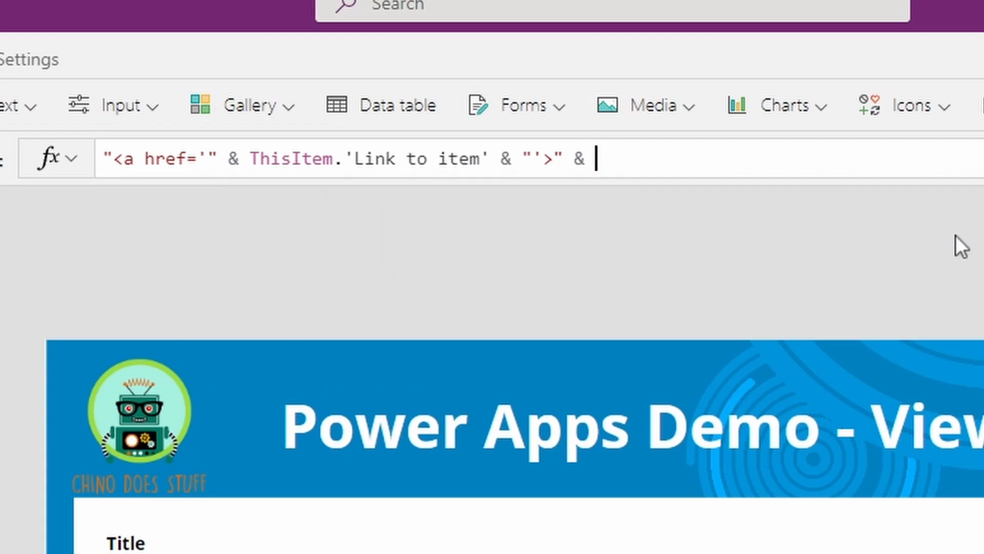
Step: Finish the formula with ThisItem.'File name with extension' & "</a>" for file-name links
text(this)
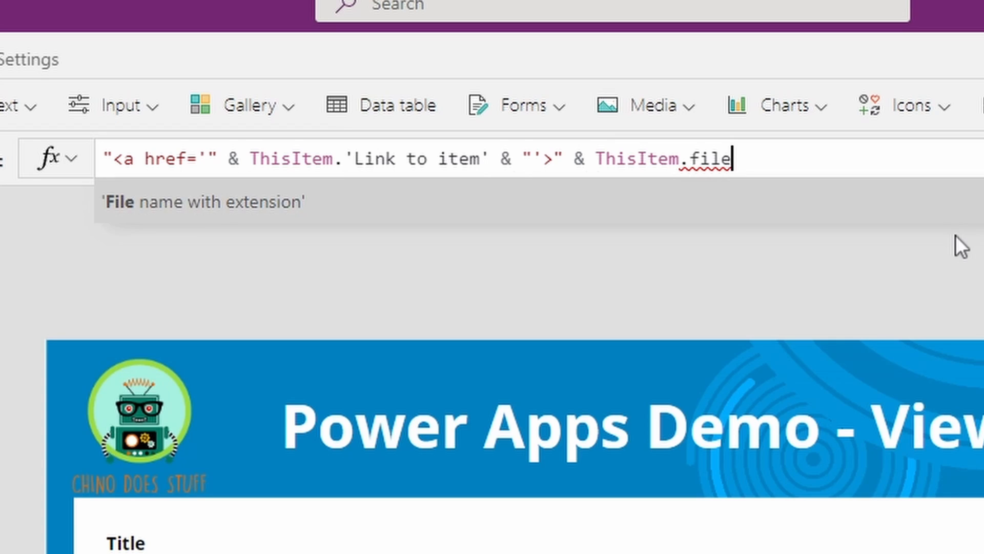
key(Tab)
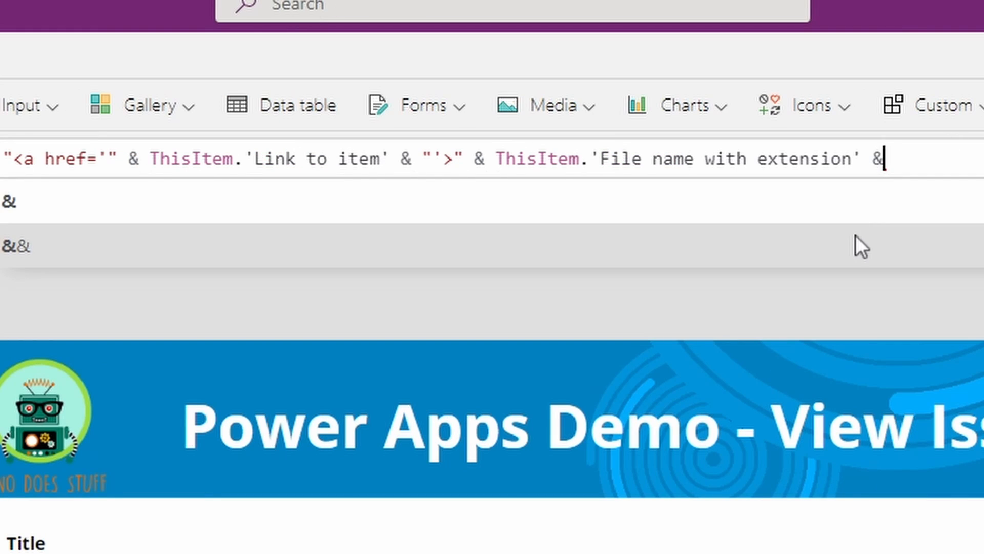
text(")
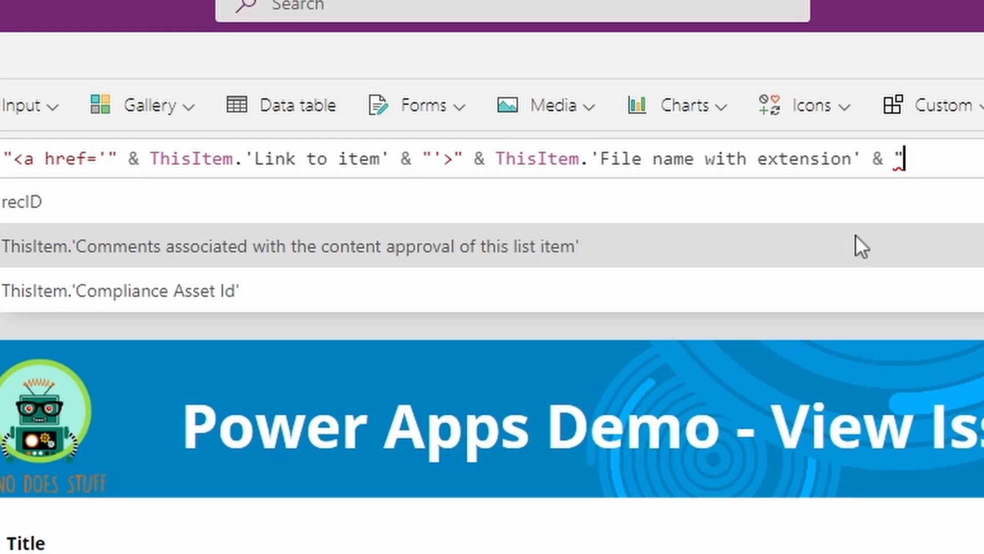
text(<)
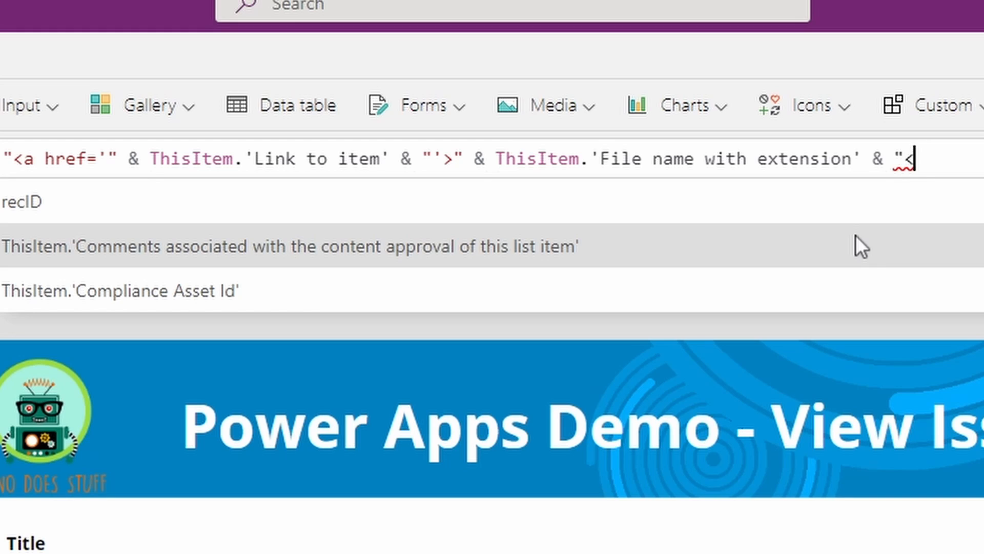
text(/)
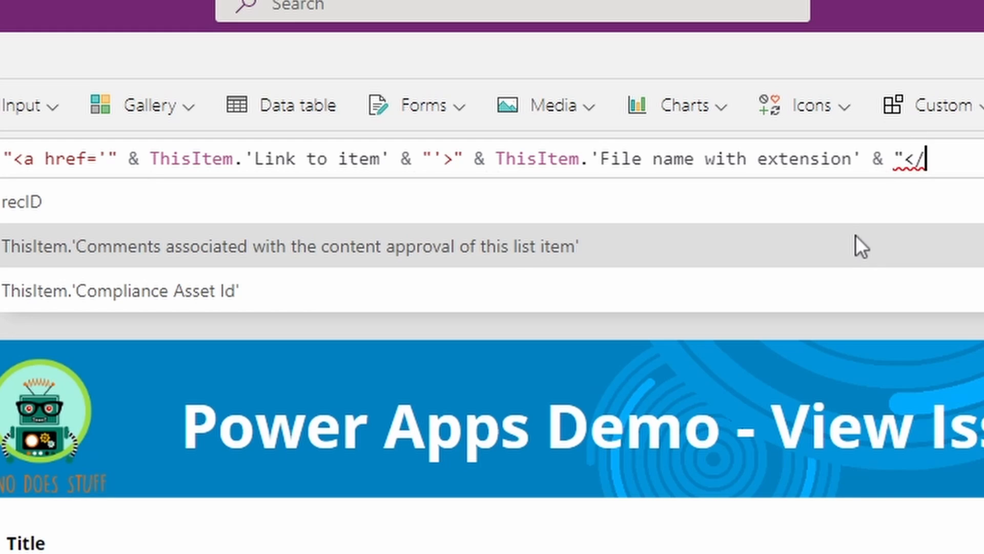
text(a>)
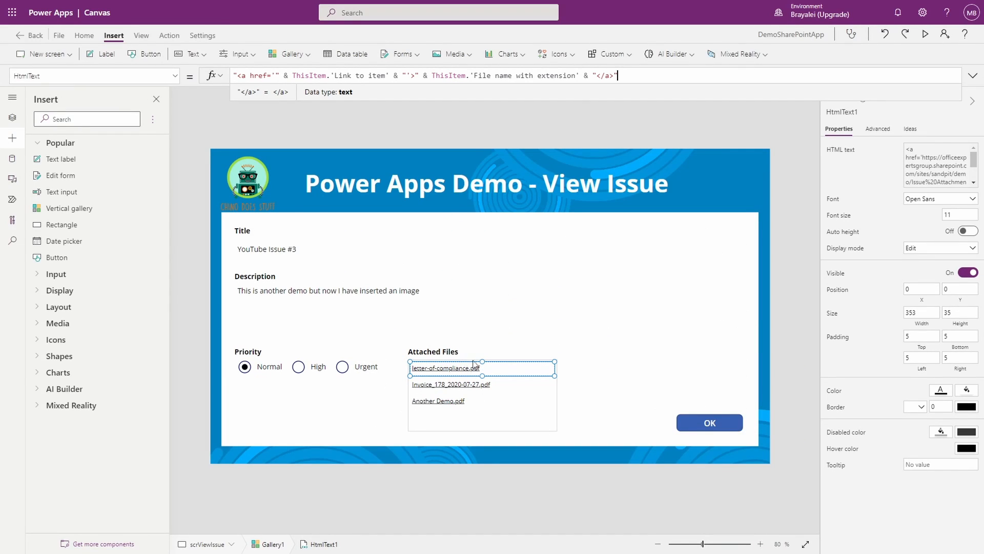
mouse_move(463, 408)
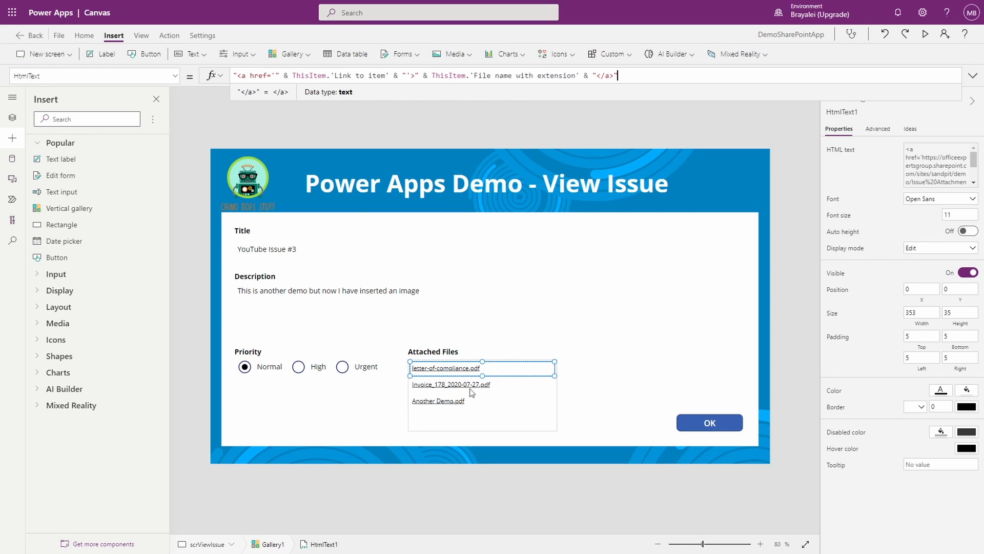
mouse_move(390, 167)
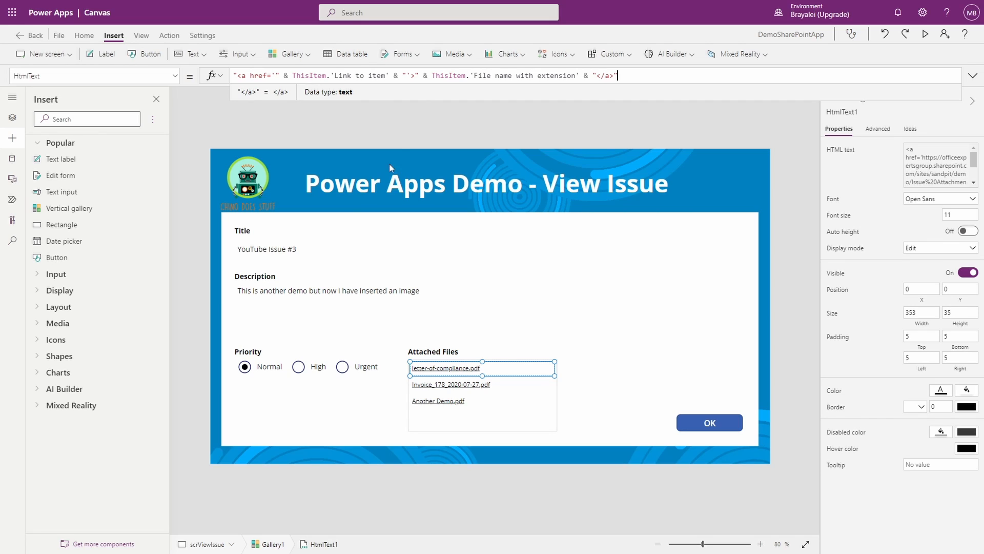
mouse_move(590, 283)
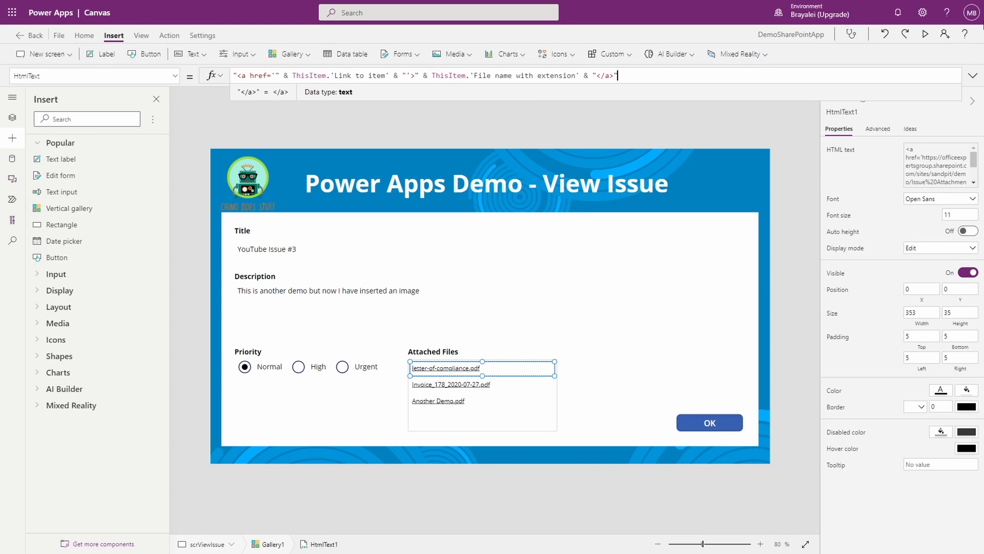
Step: Run the app in preview to test the attached-file links on issue #3
click(924, 34)
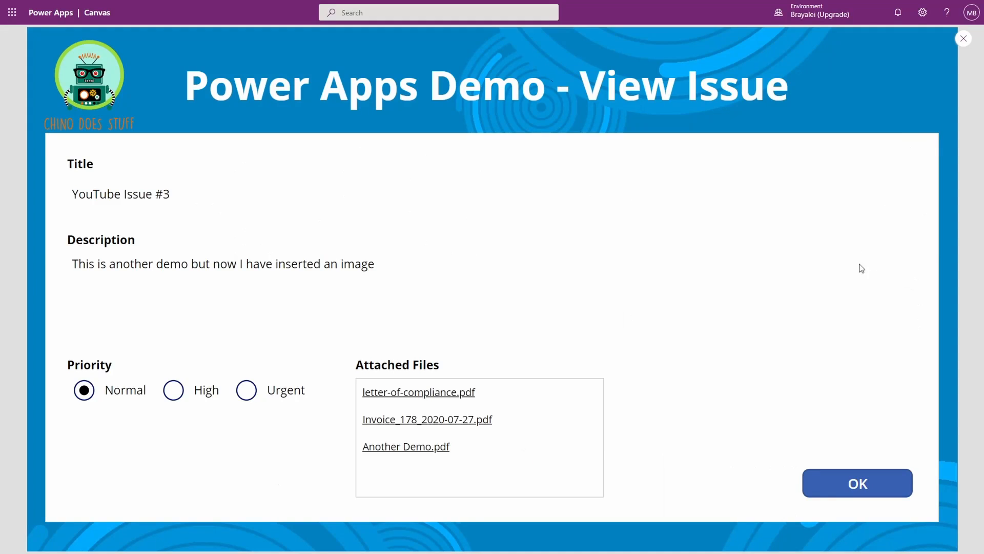
Step: Return to the issues list and view YouTube Issue #1 with its single PDF link
click(856, 483)
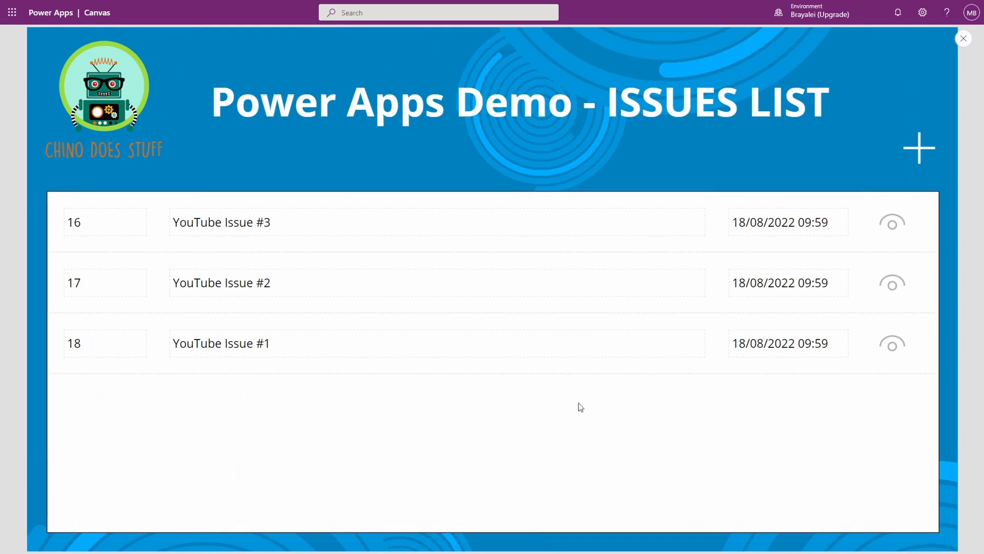
mouse_move(796, 402)
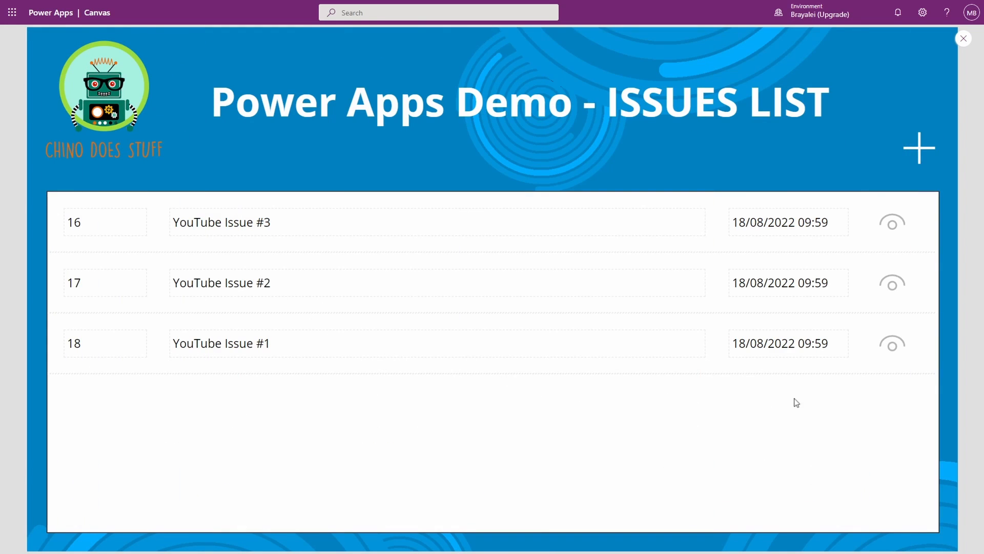
click(891, 343)
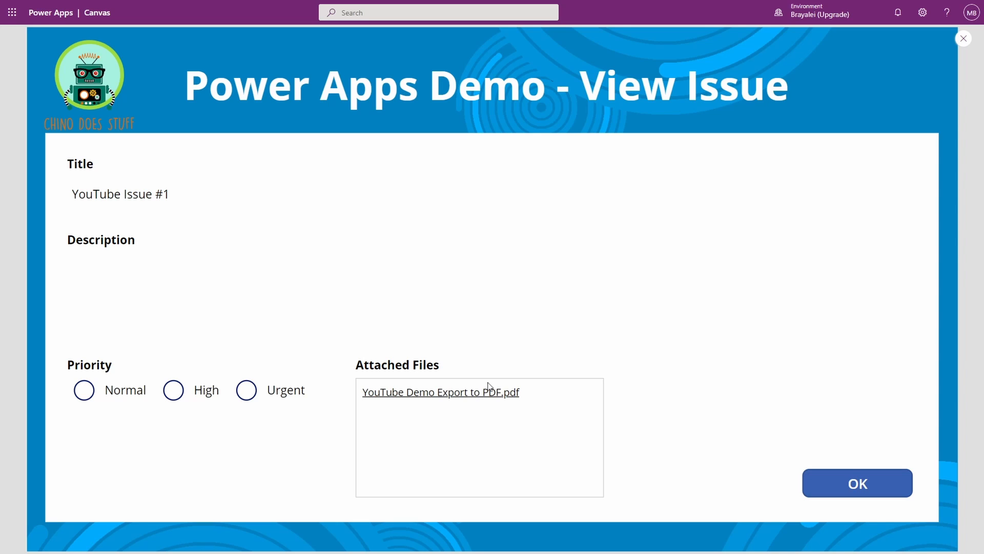
mouse_move(475, 404)
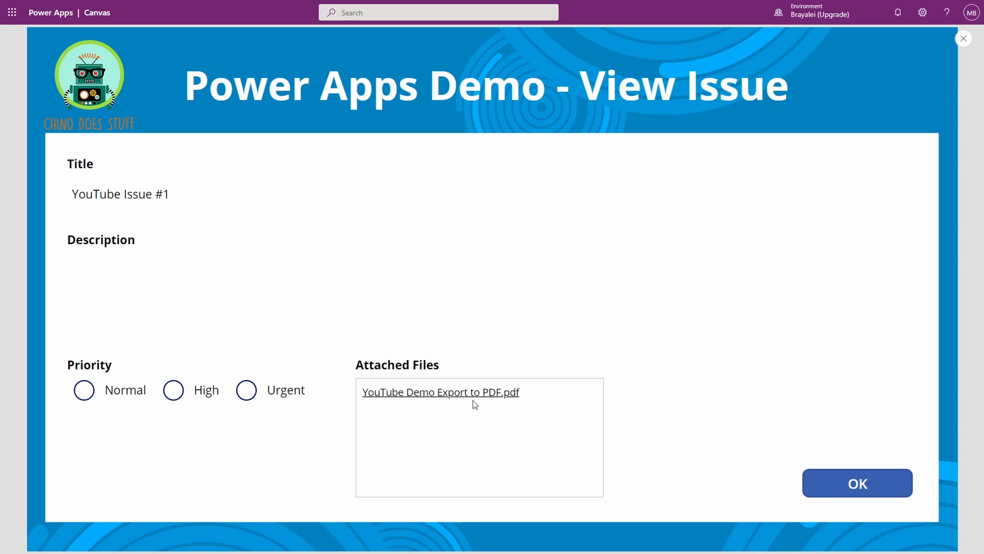
mouse_move(234, 190)
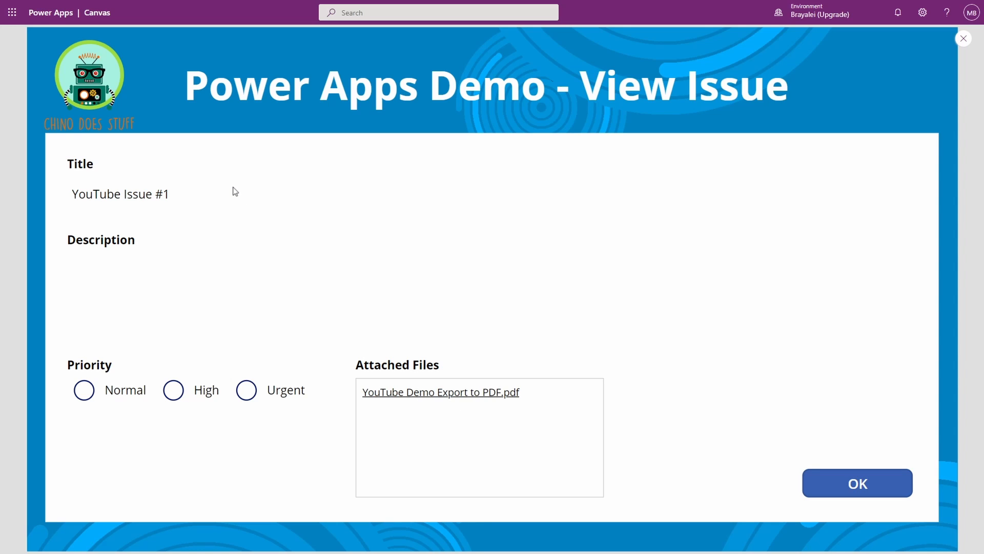